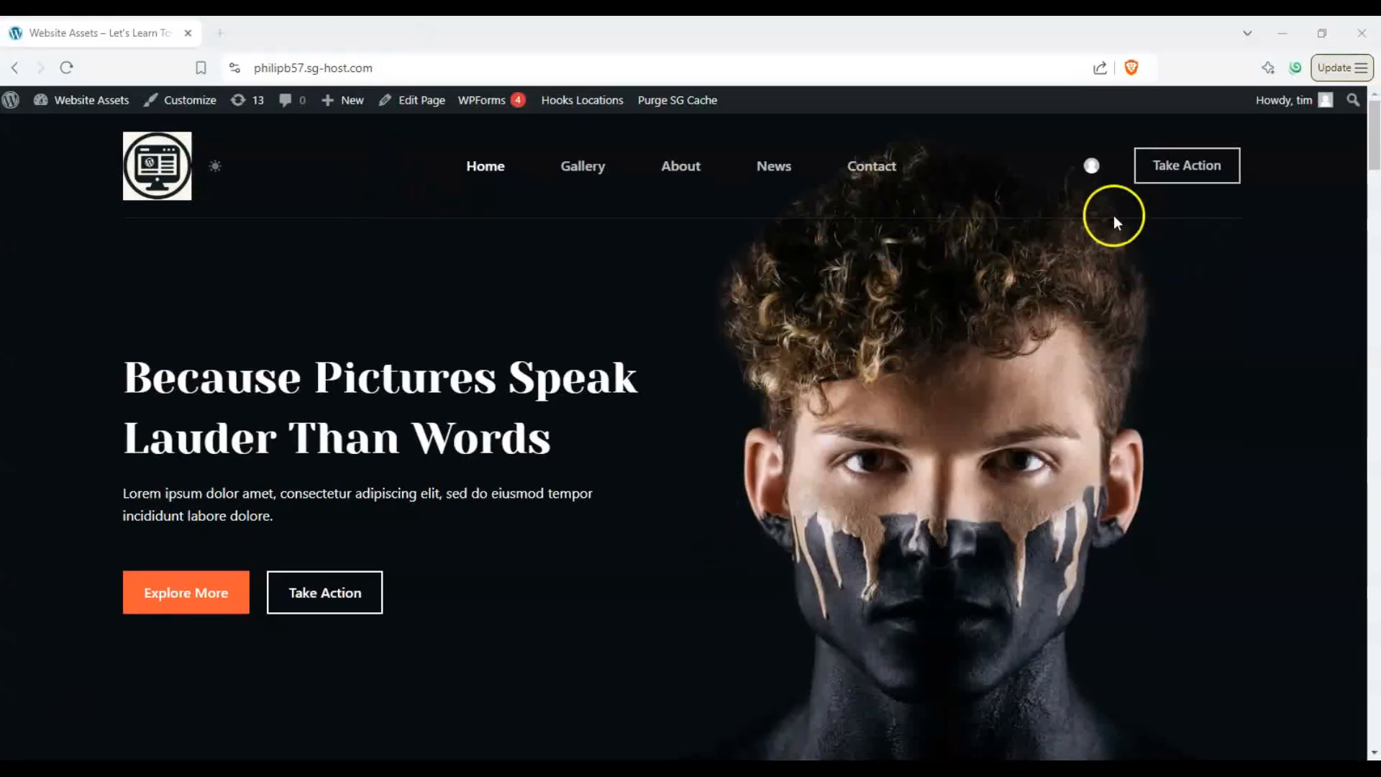
mouse_move(641, 214)
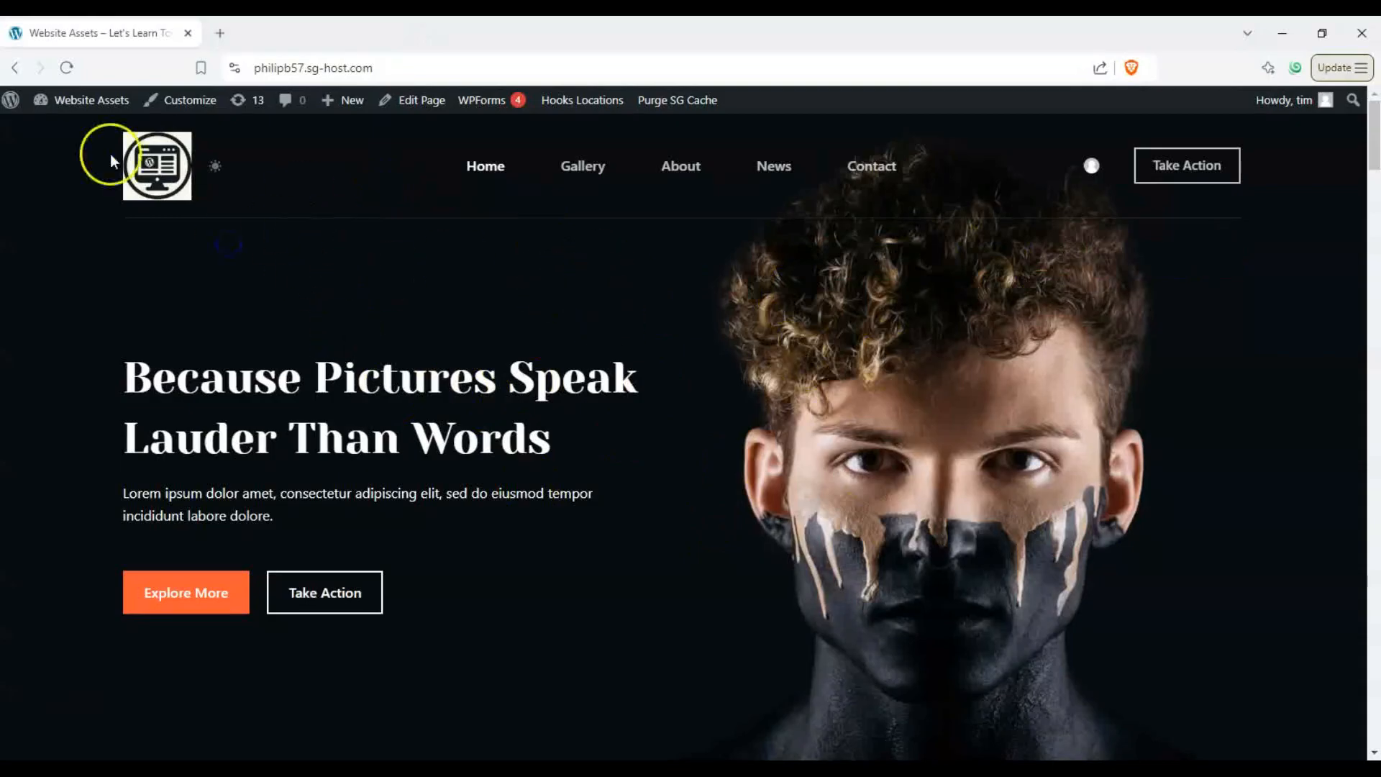
mouse_move(1109, 137)
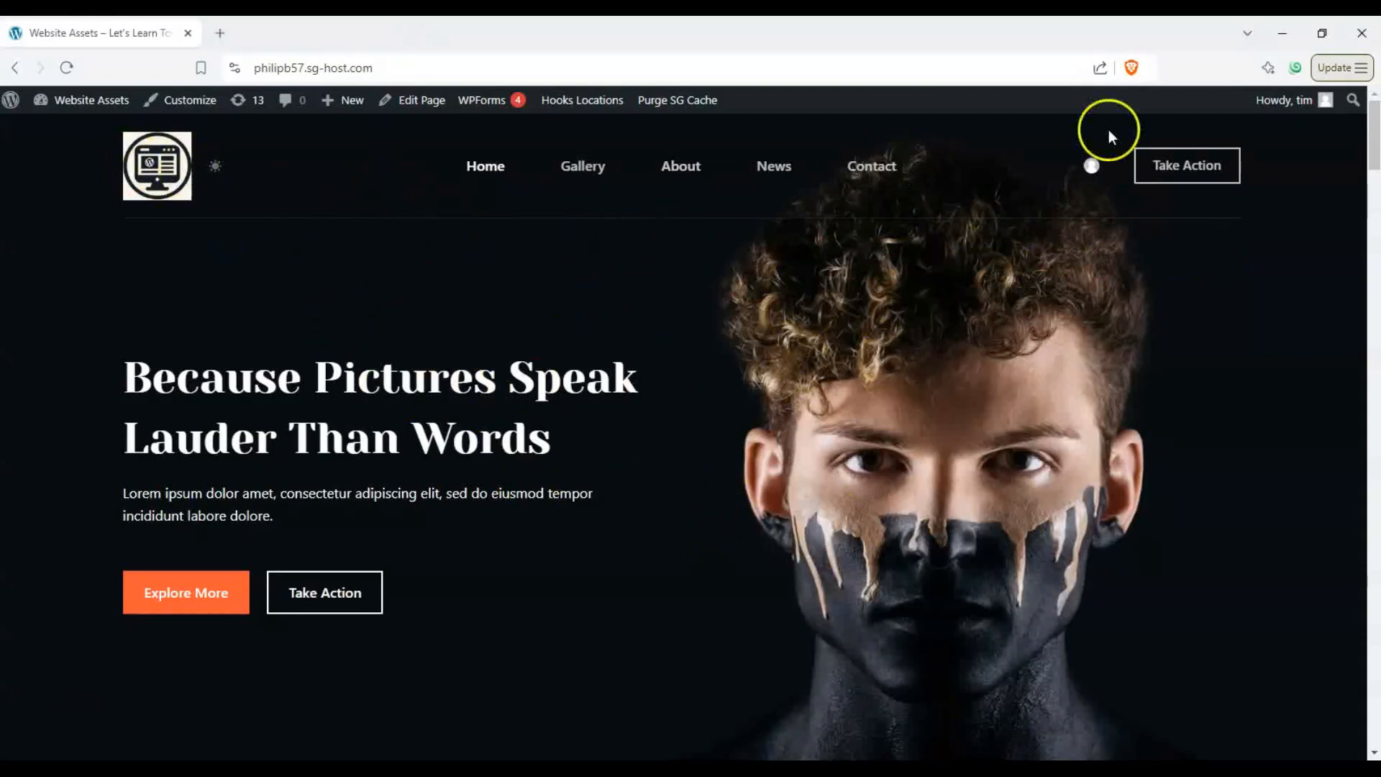
mouse_move(1049, 169)
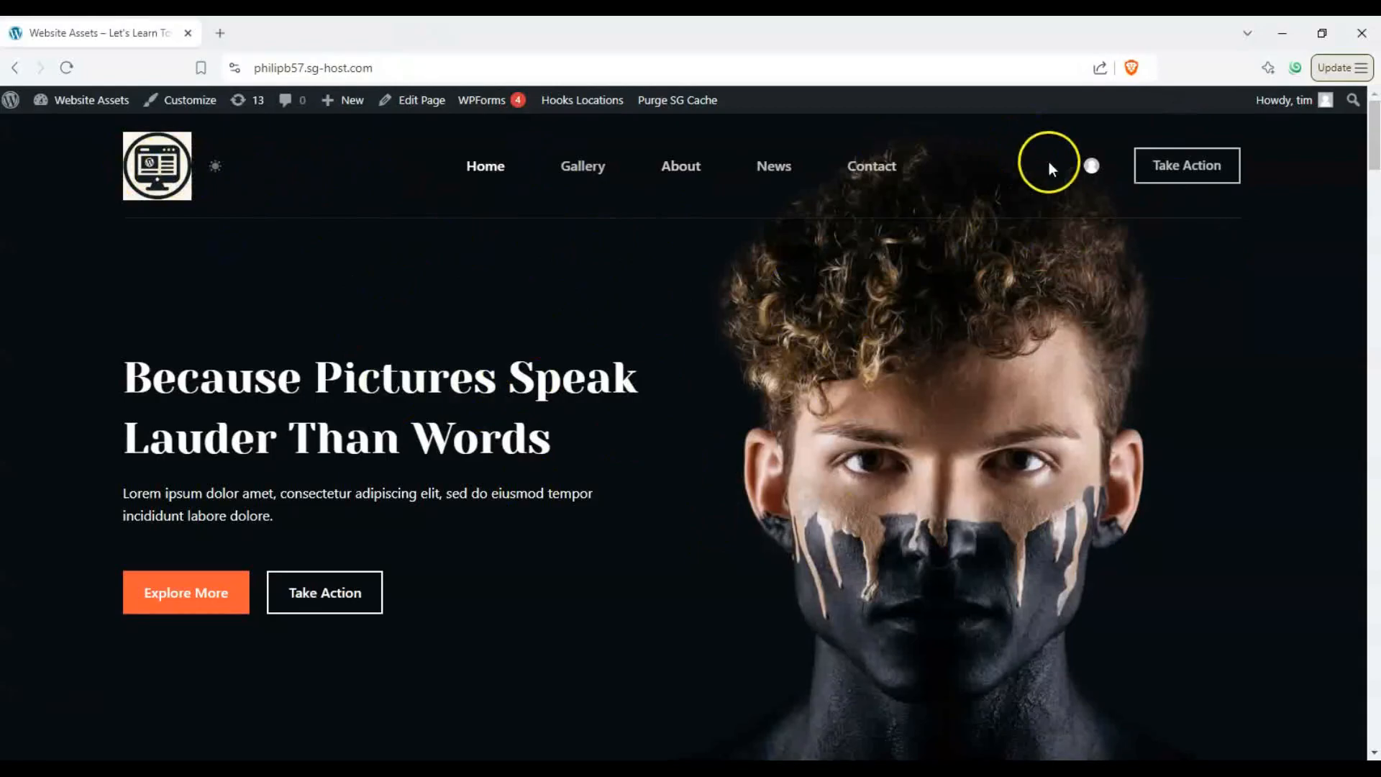
mouse_move(1033, 165)
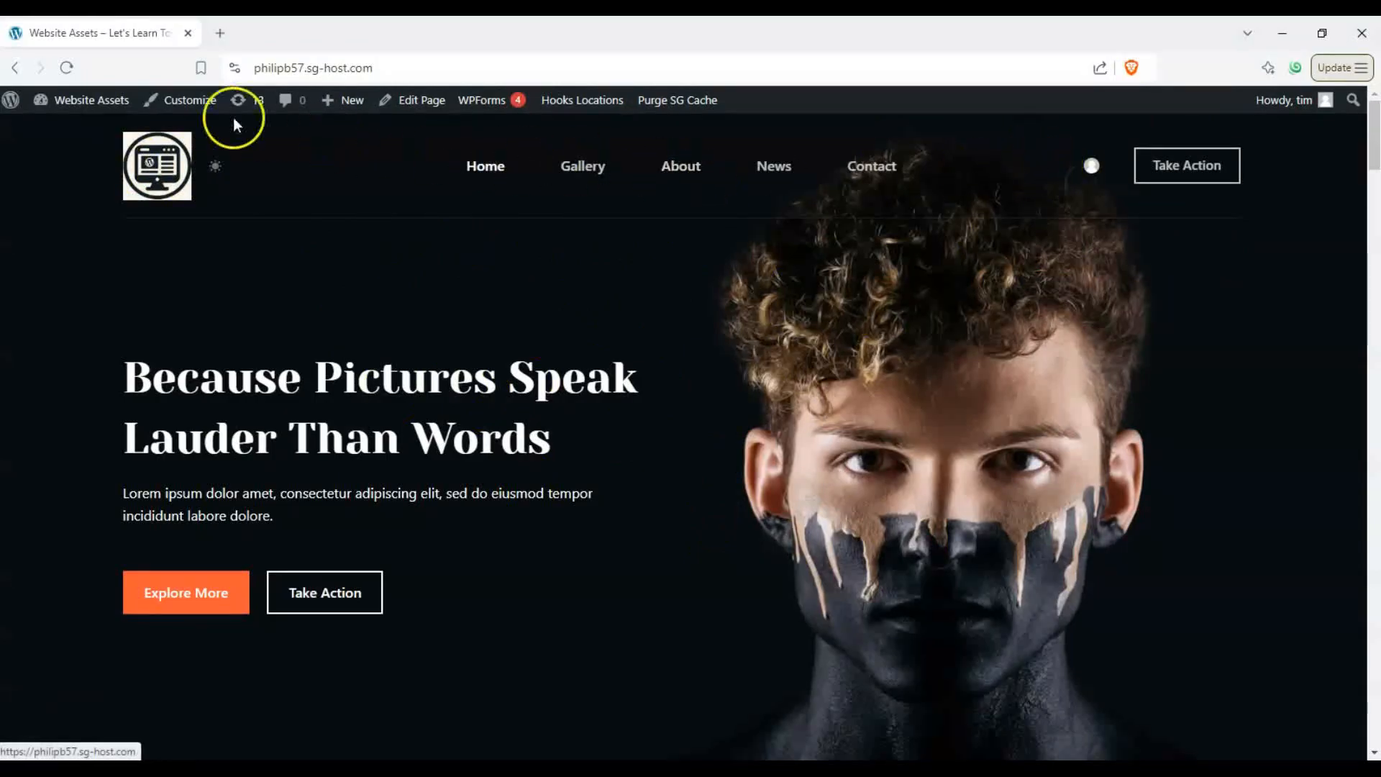
In the Customizer's header builder, place a Search Box element in the lower header row
click(188, 99)
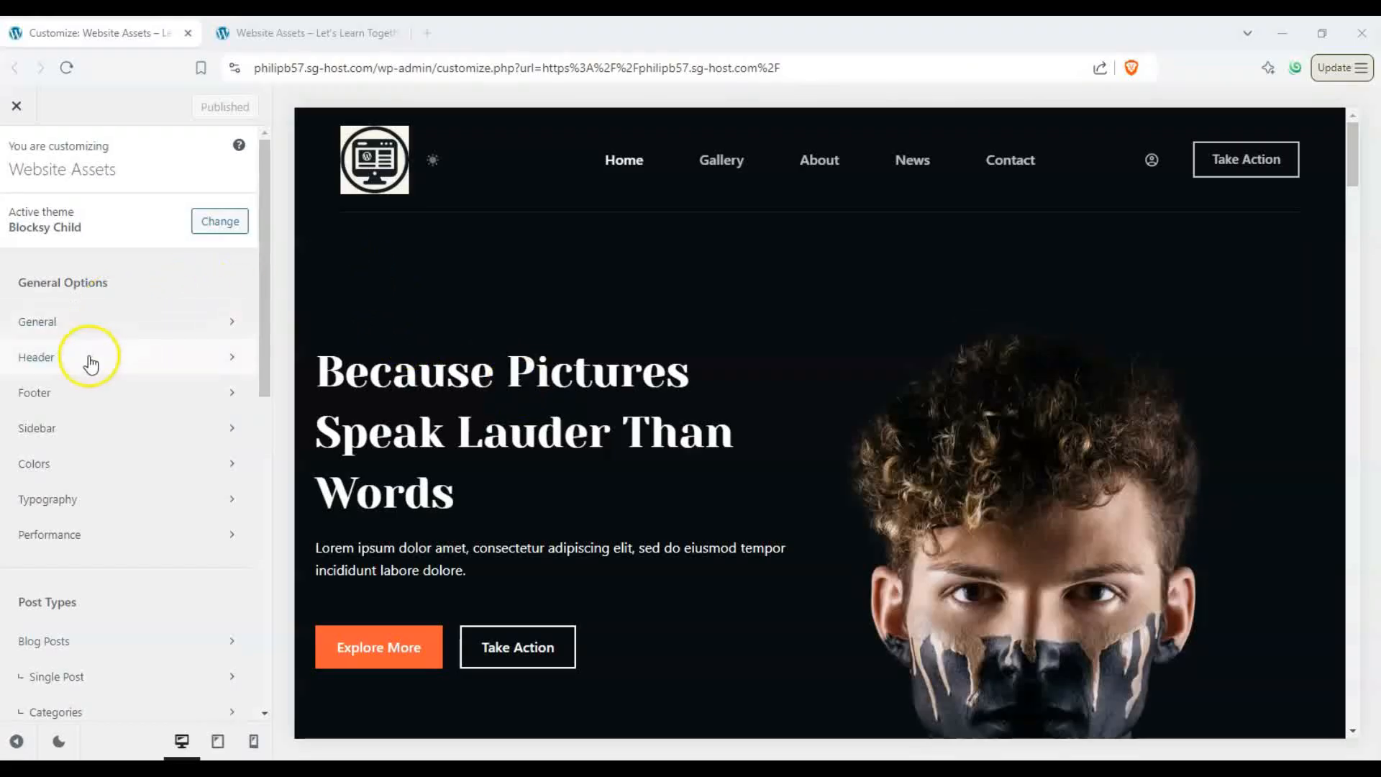
click(36, 357)
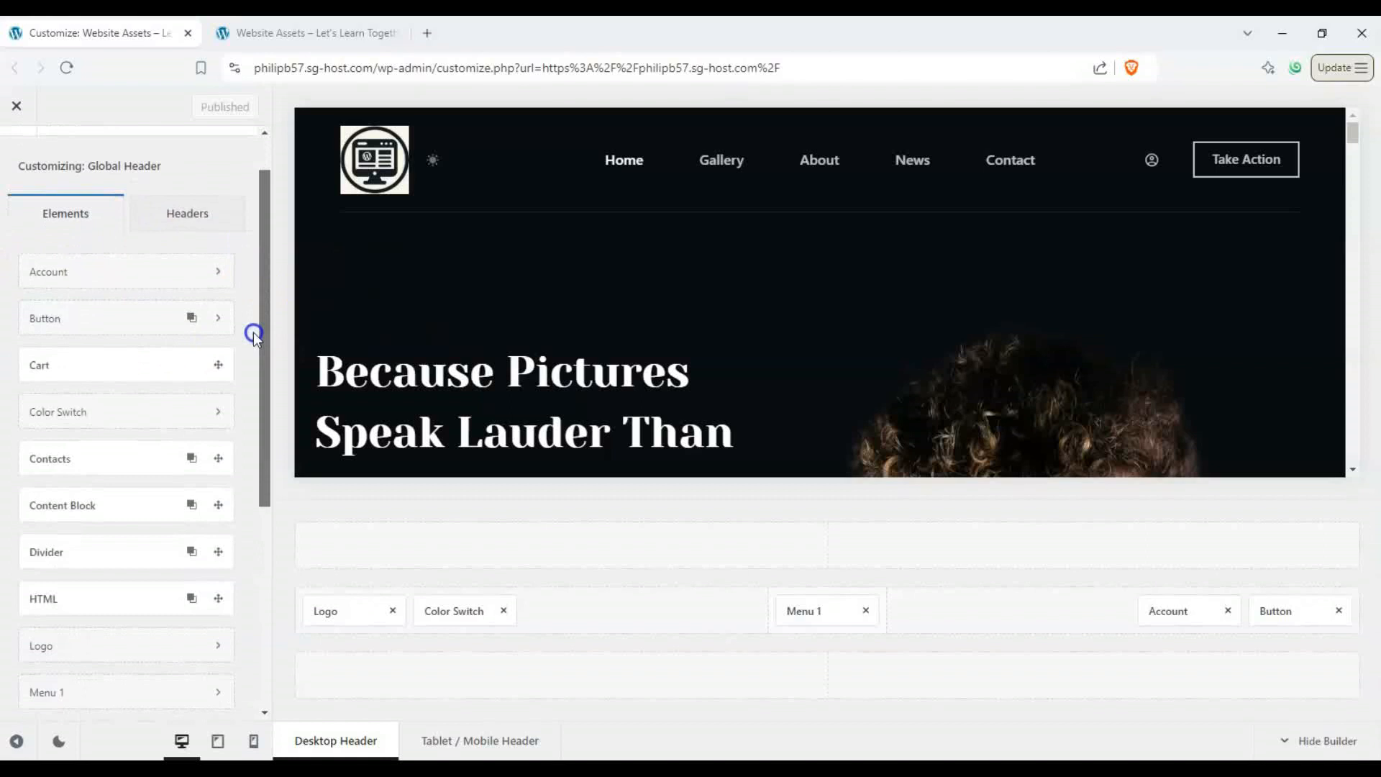
scroll(down, 3)
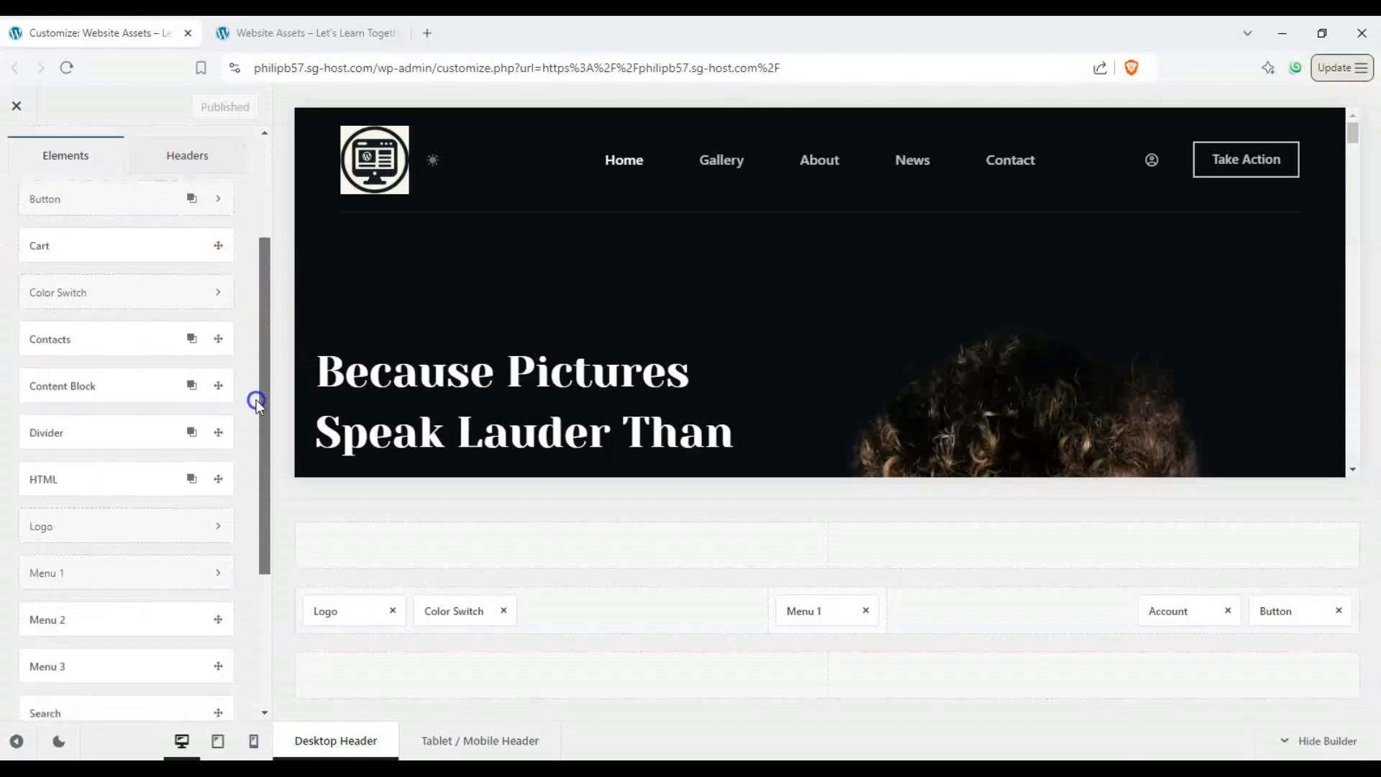
scroll(down, 3)
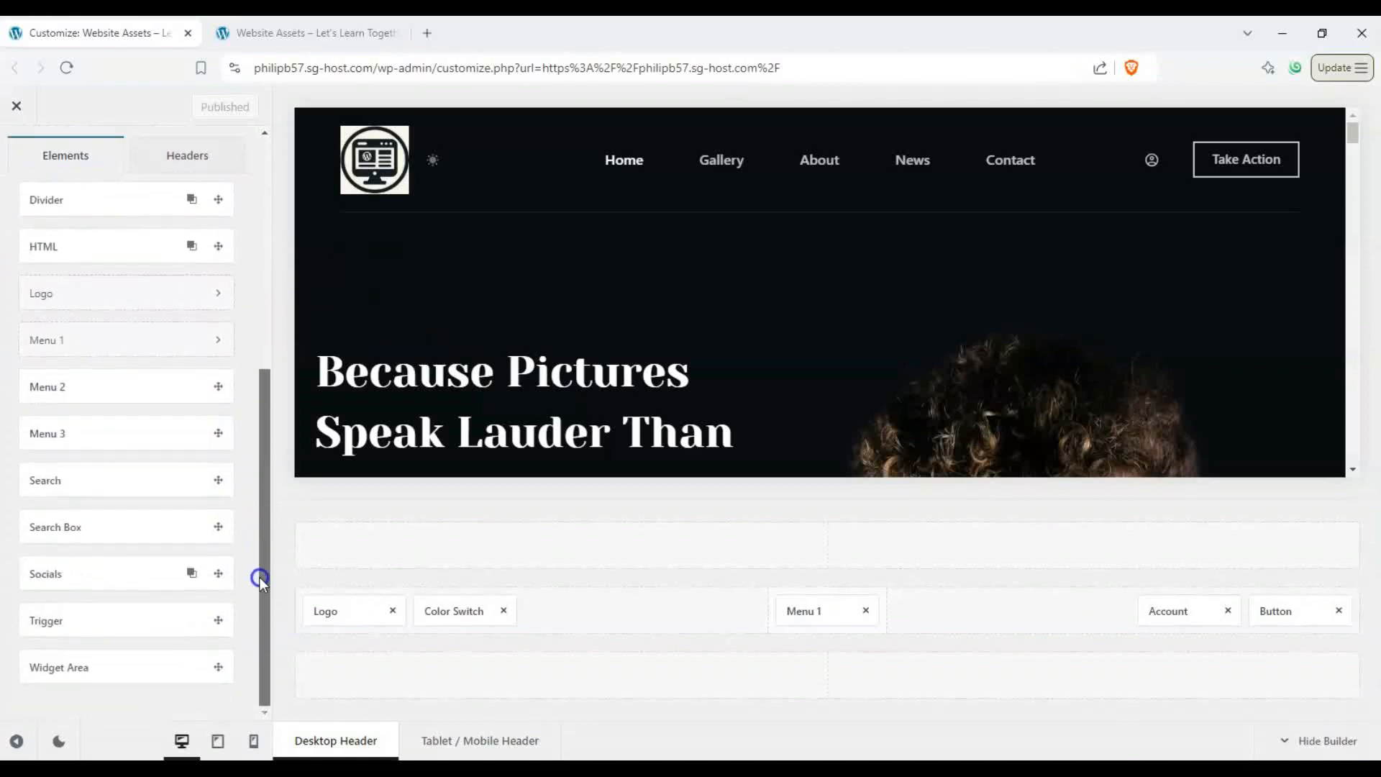
mouse_move(101, 486)
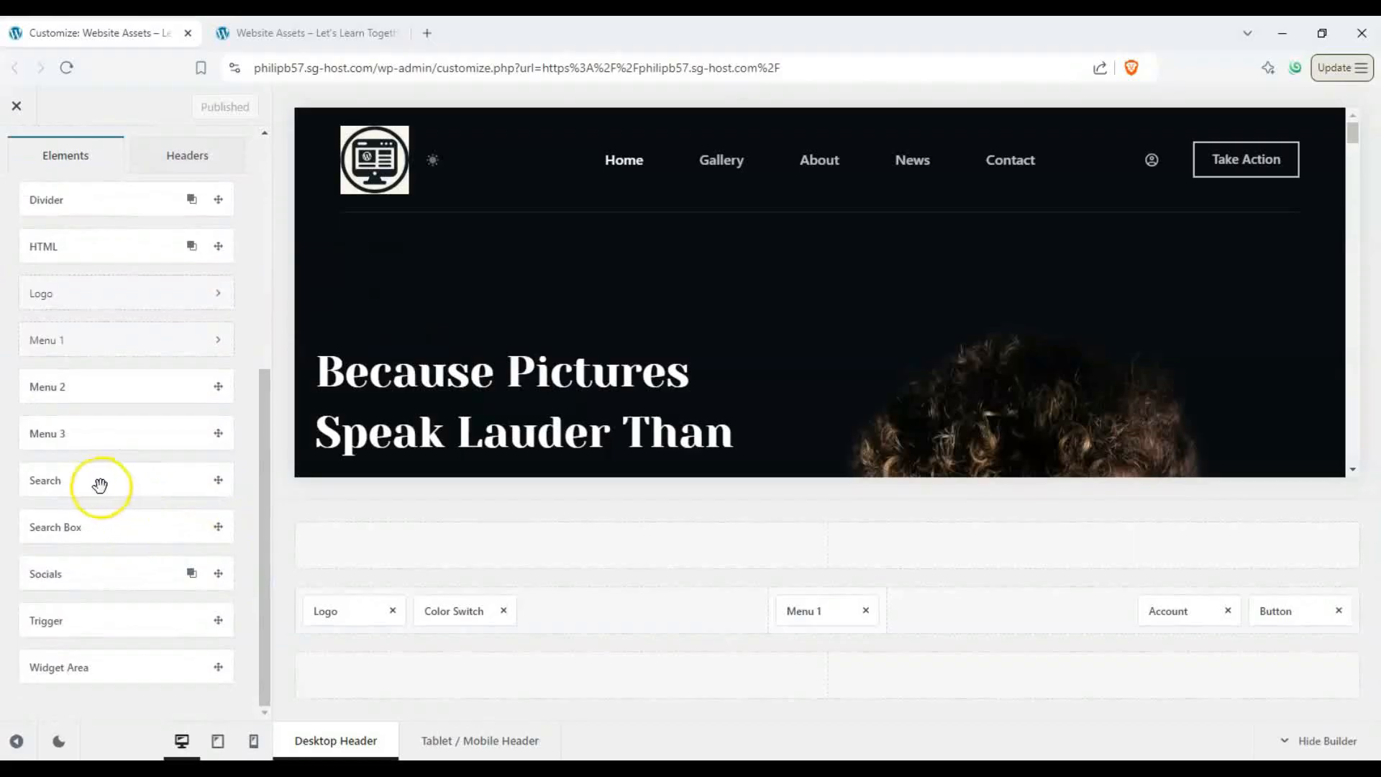
drag(101, 486, 795, 638)
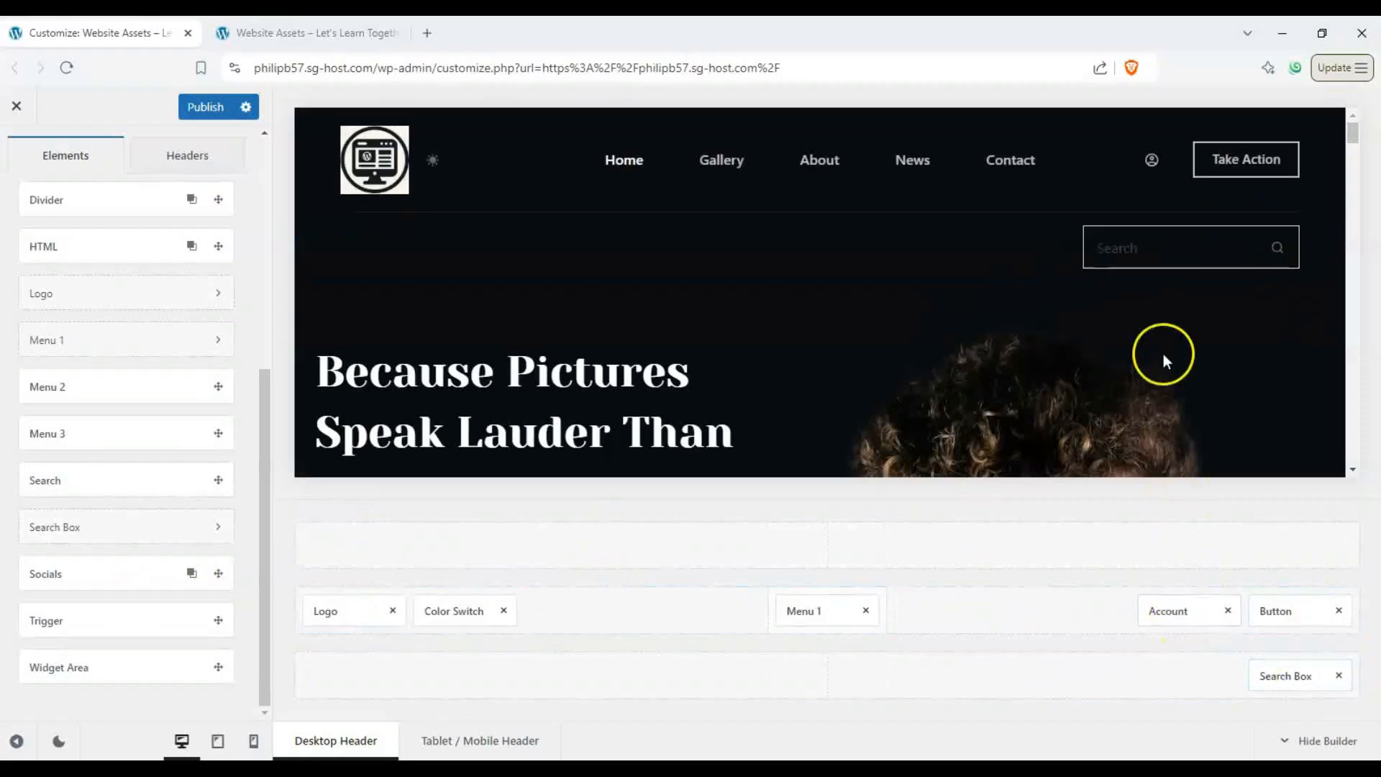
Set the search box placeholder to 'Find Something!', width 38% and height 41 px
click(1287, 675)
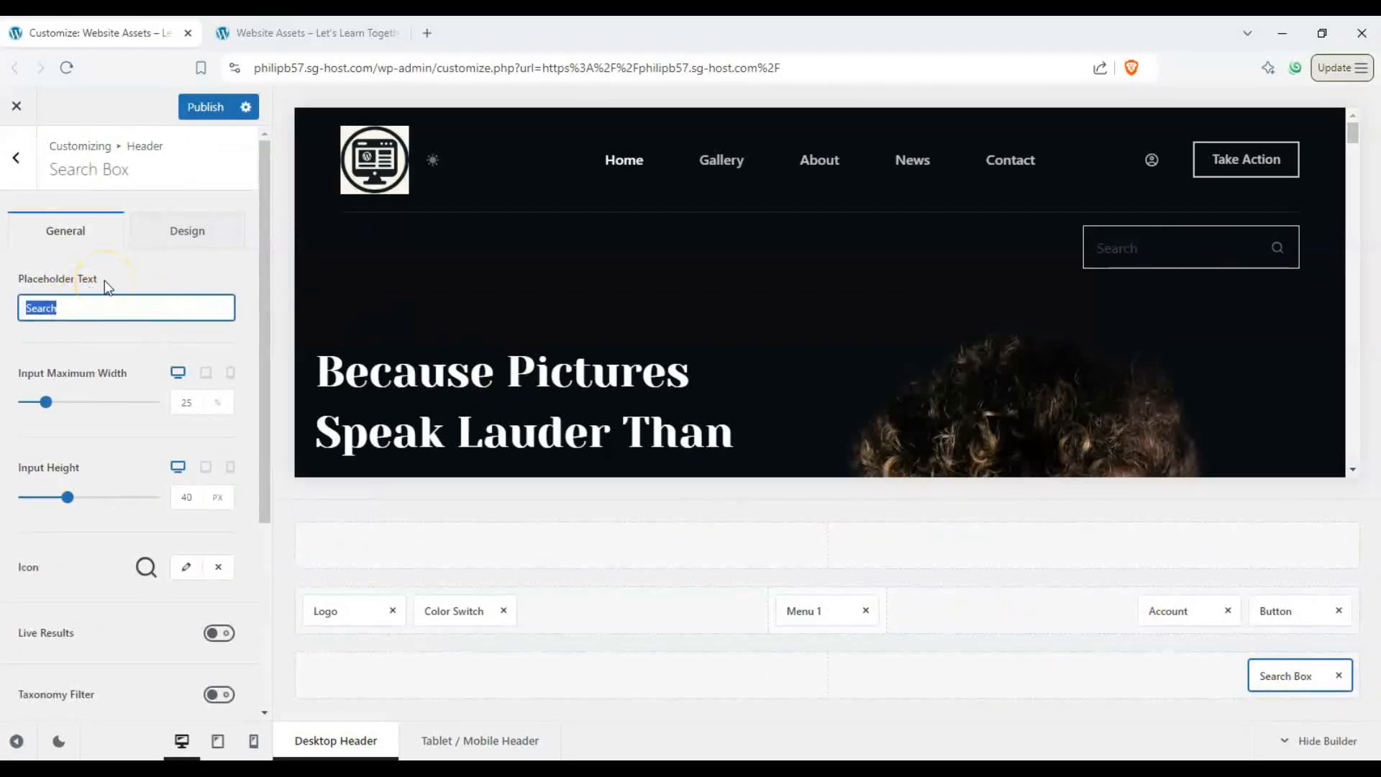
text(Find Something!)
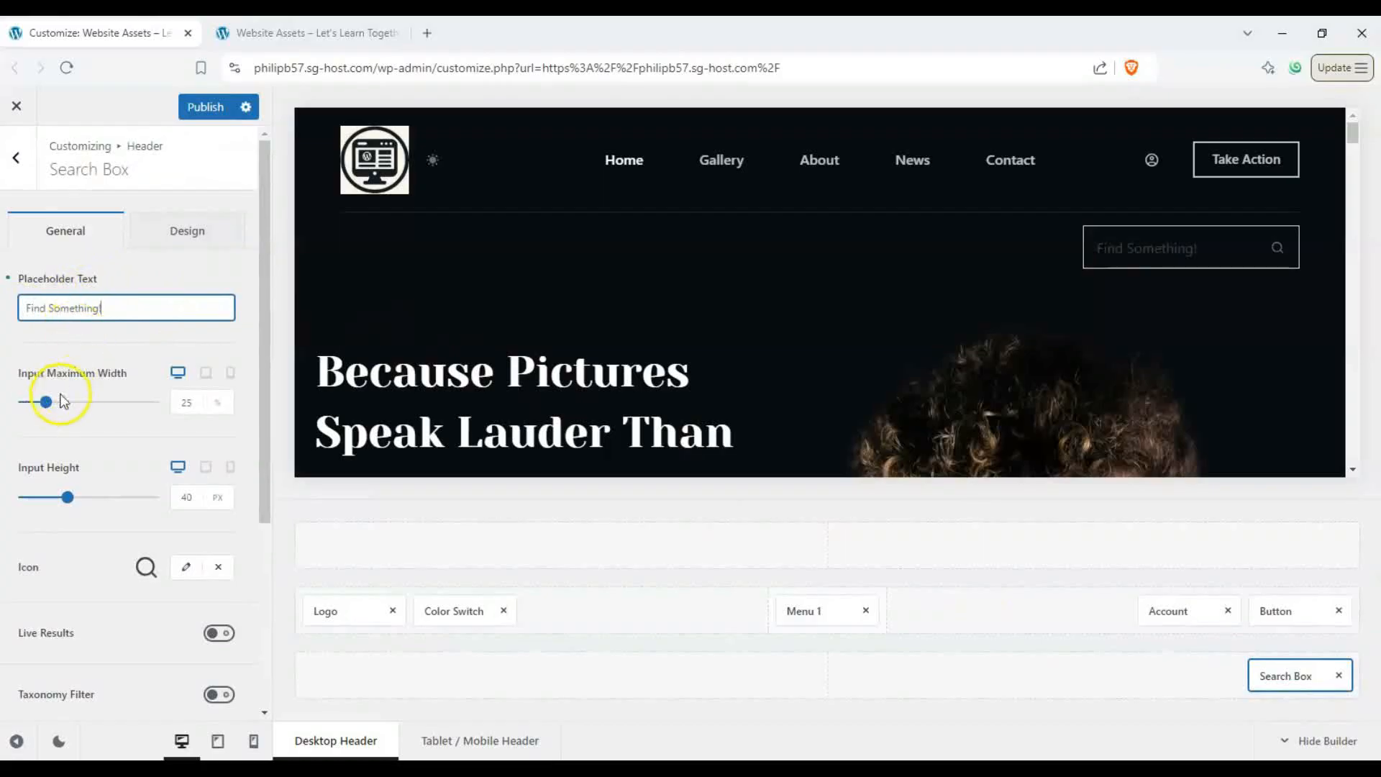
drag(46, 401, 60, 399)
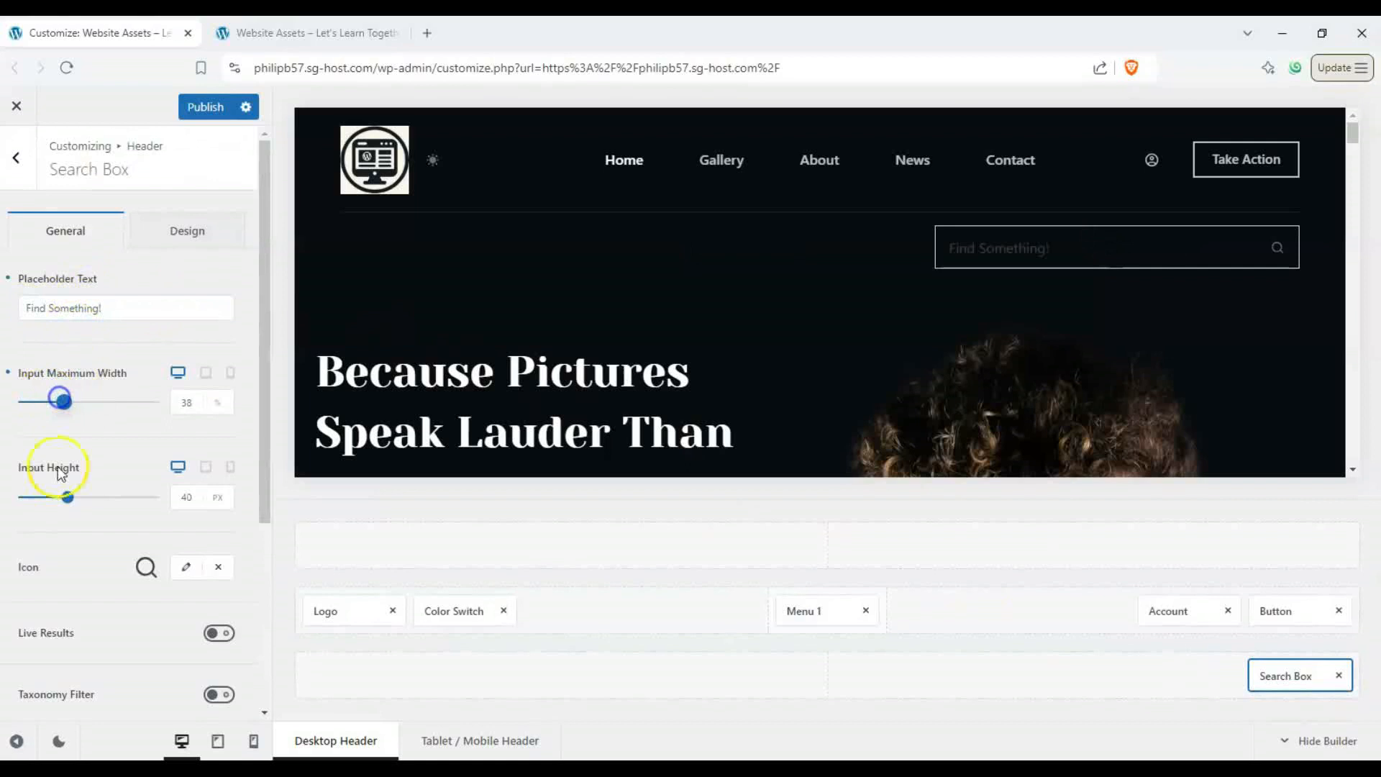
drag(66, 497, 75, 497)
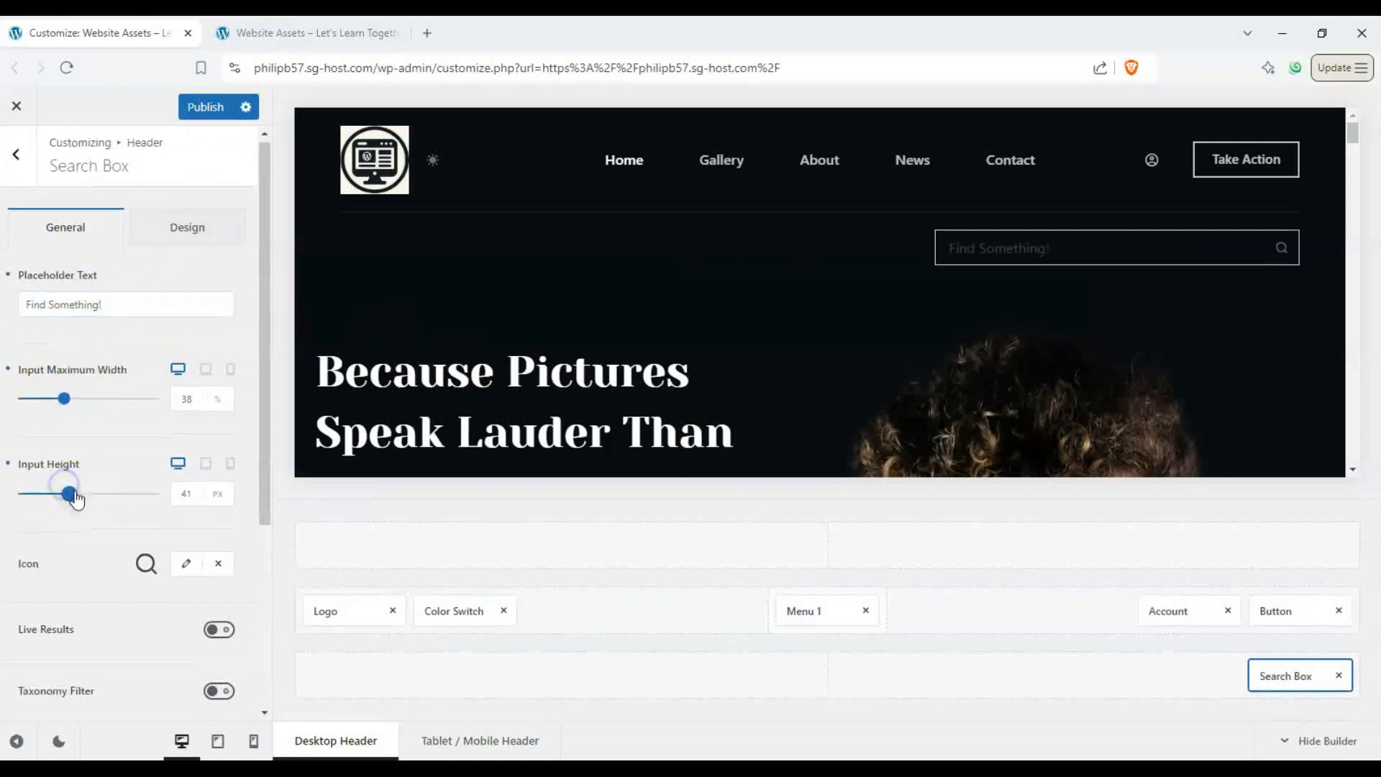
click(184, 562)
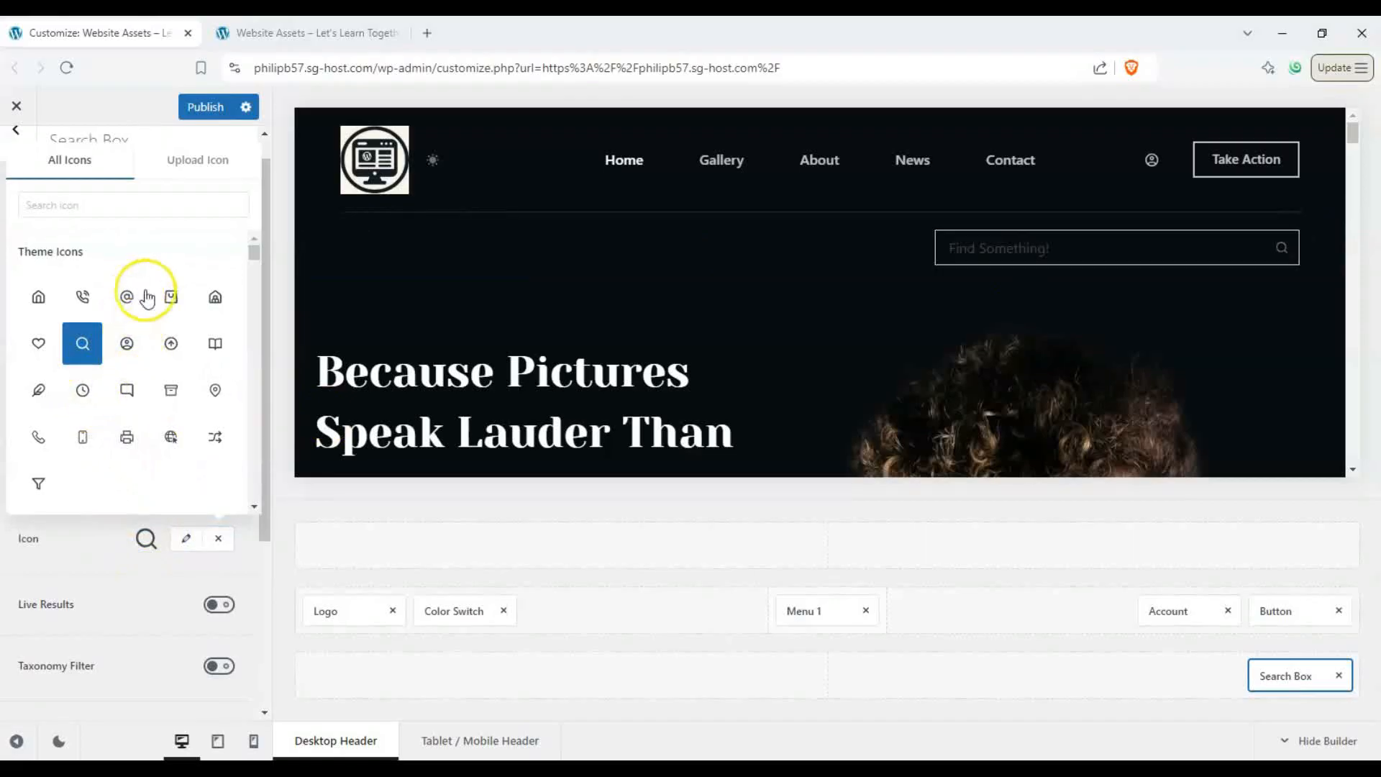
Set the search box icon to a shopping bag
click(214, 342)
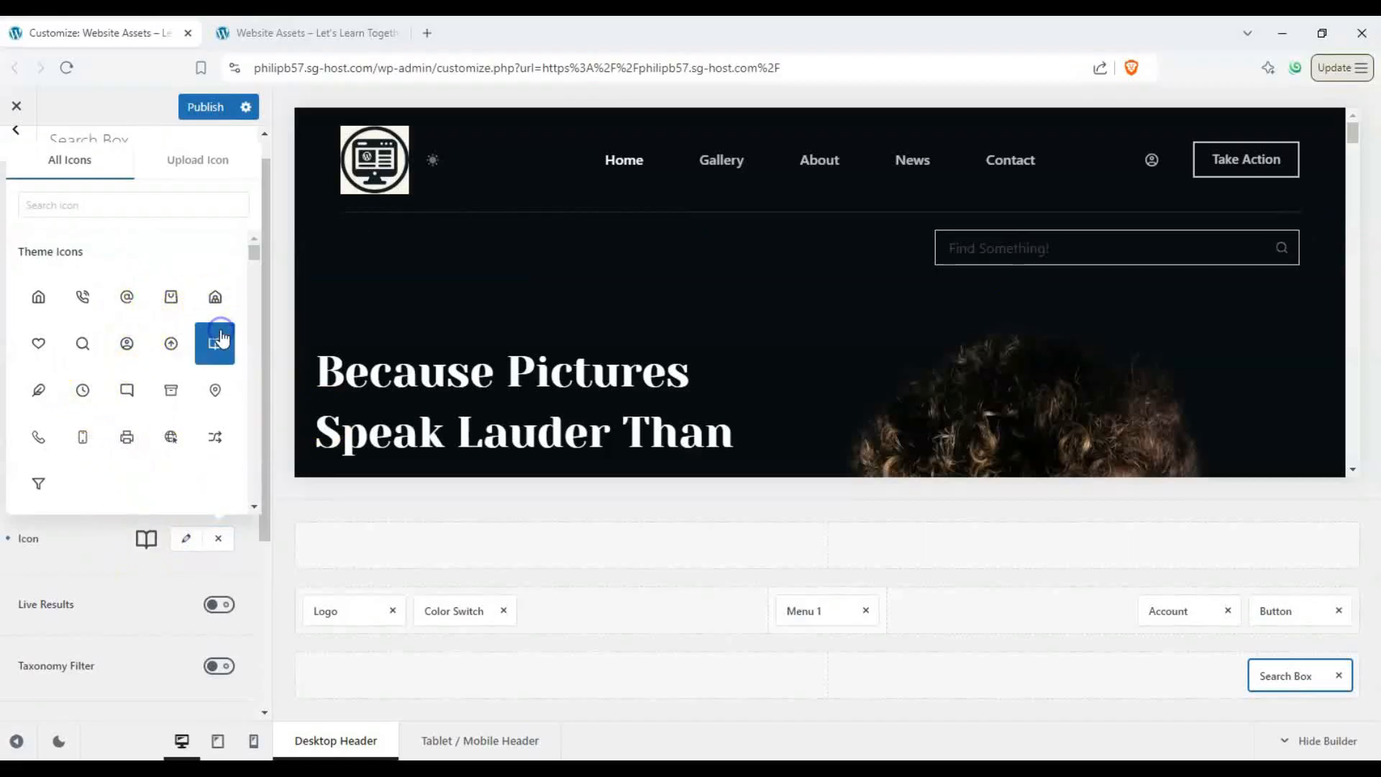
click(214, 342)
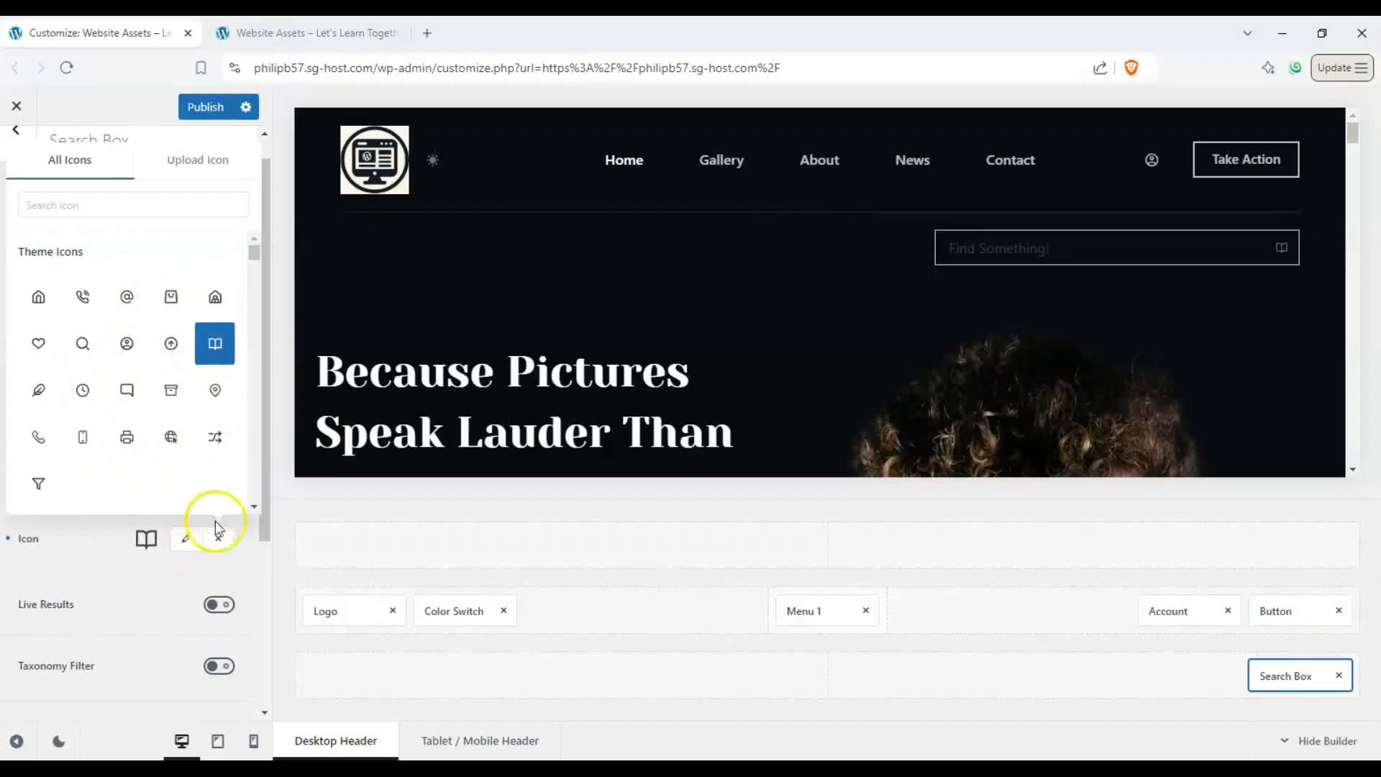
click(170, 297)
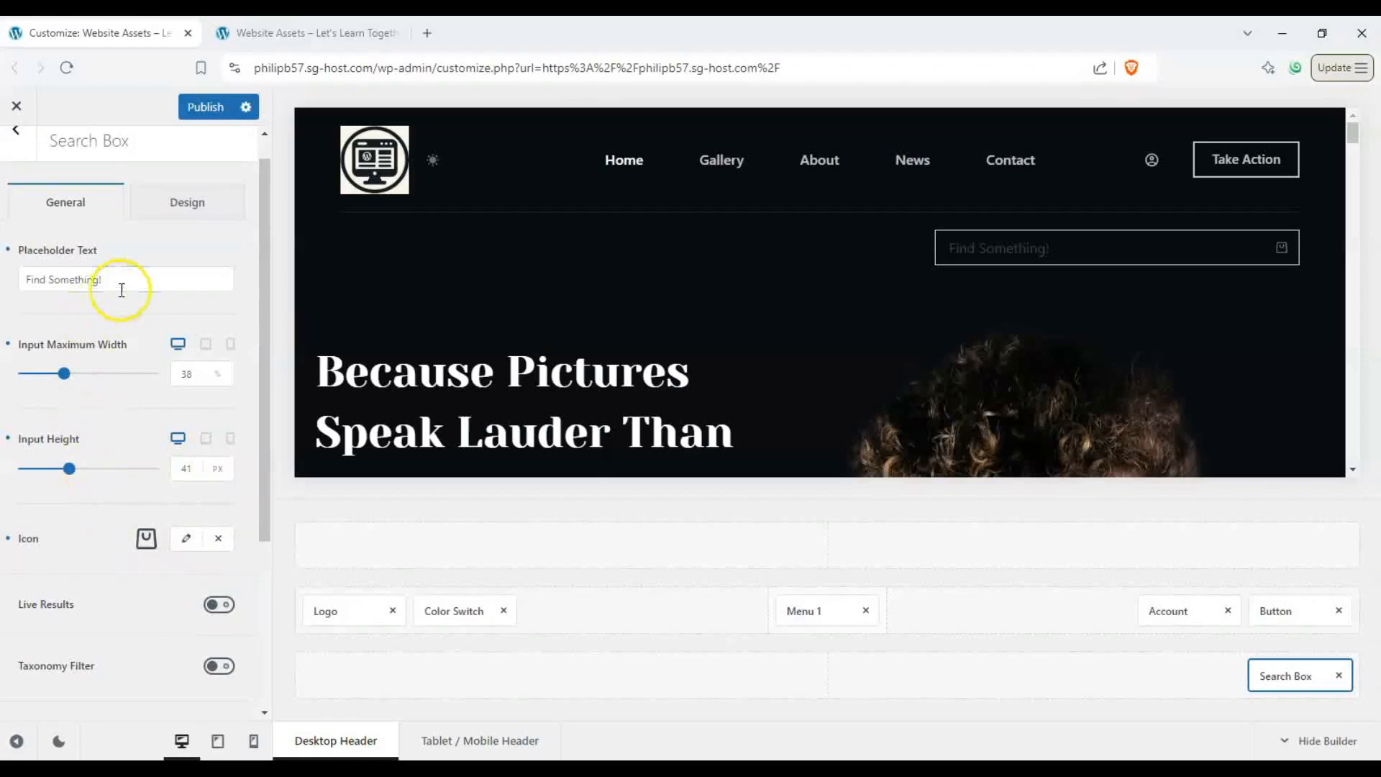
Change the placeholder text to 'Find Stuff to Buy!'
double_click(75, 279)
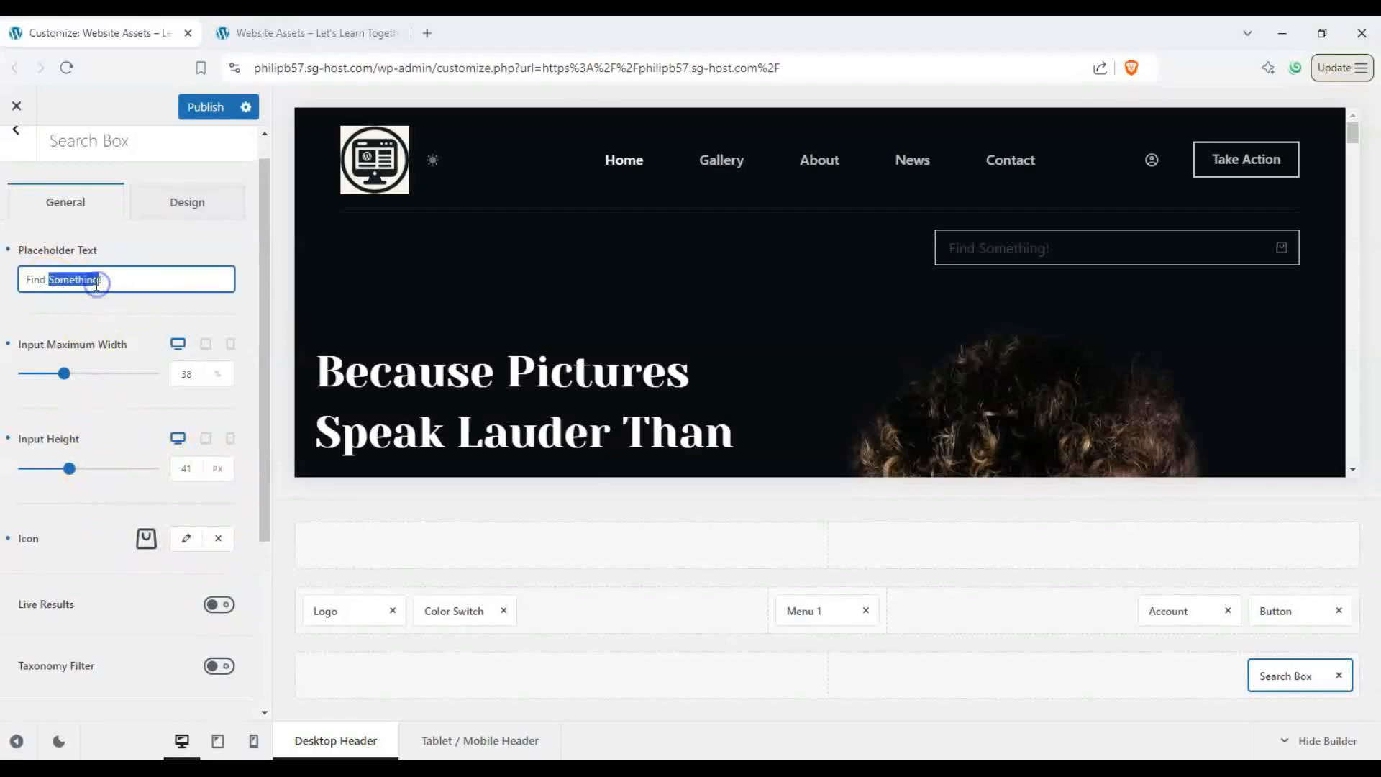
text(Find Stuff to Buy)
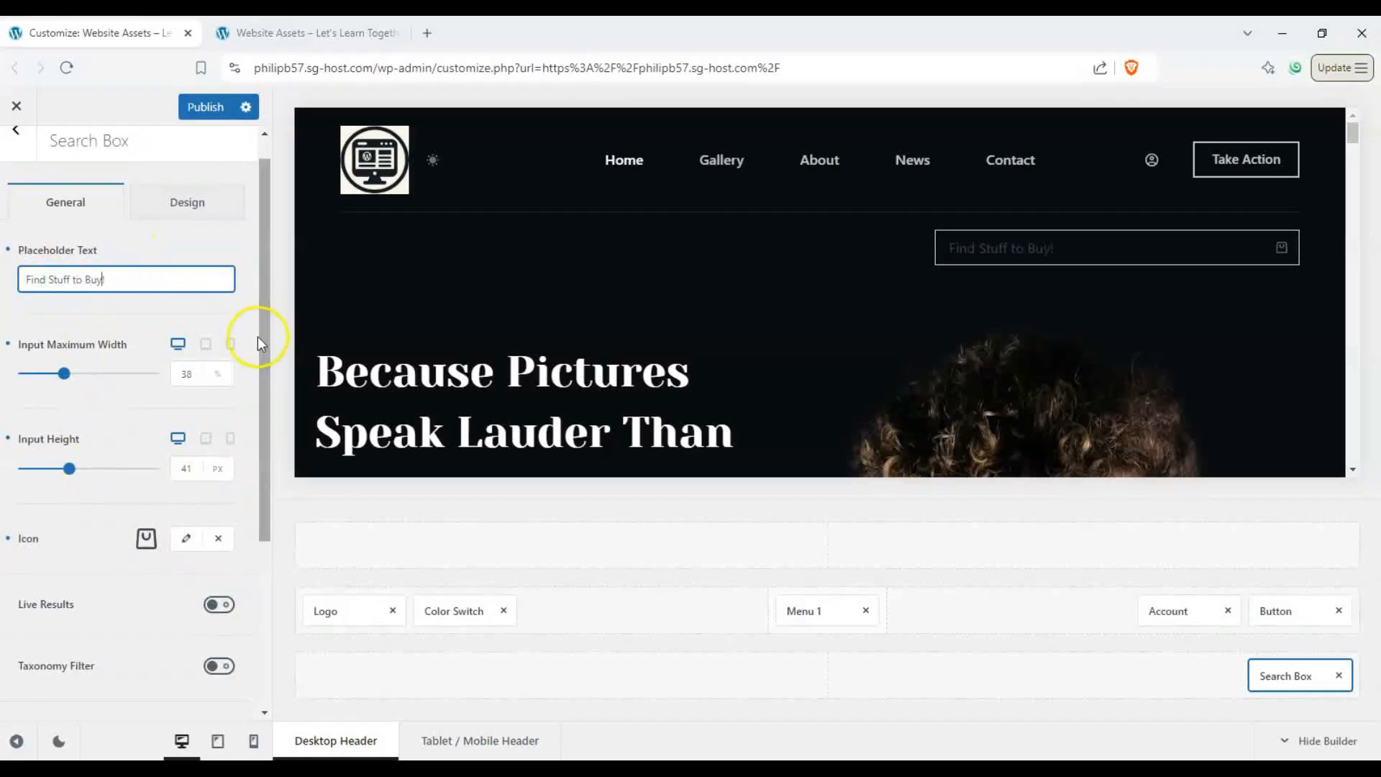
scroll(down, 3)
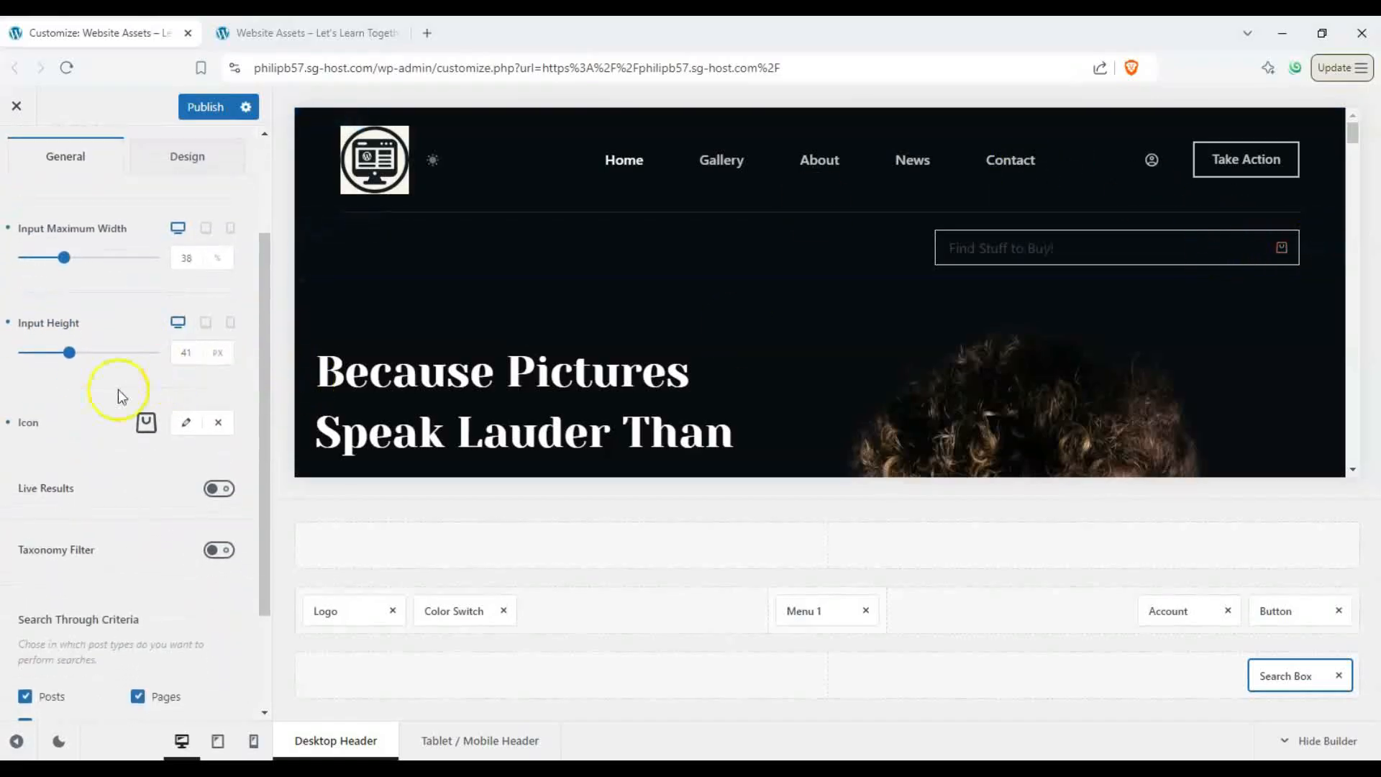
Turn on live search results and preview them with the query 'power'
click(219, 487)
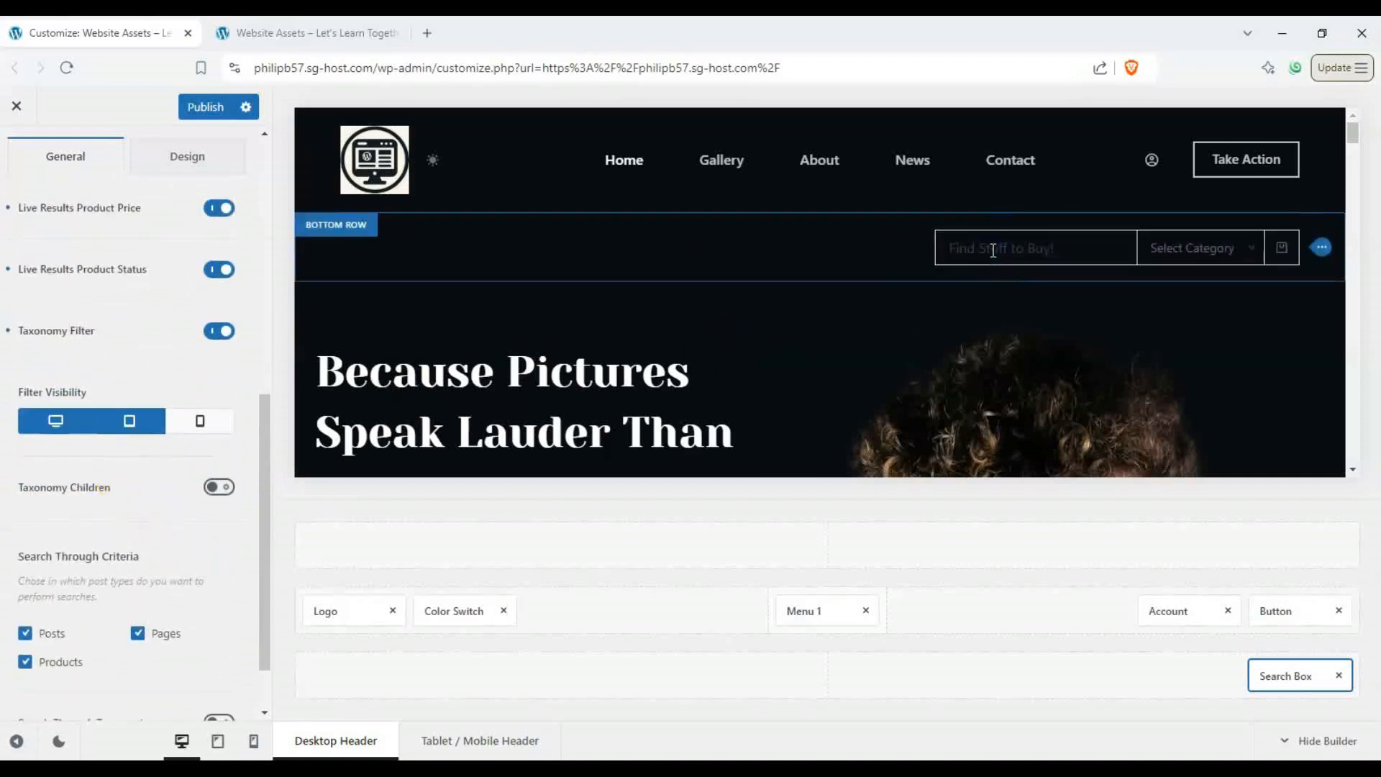
text(power bank)
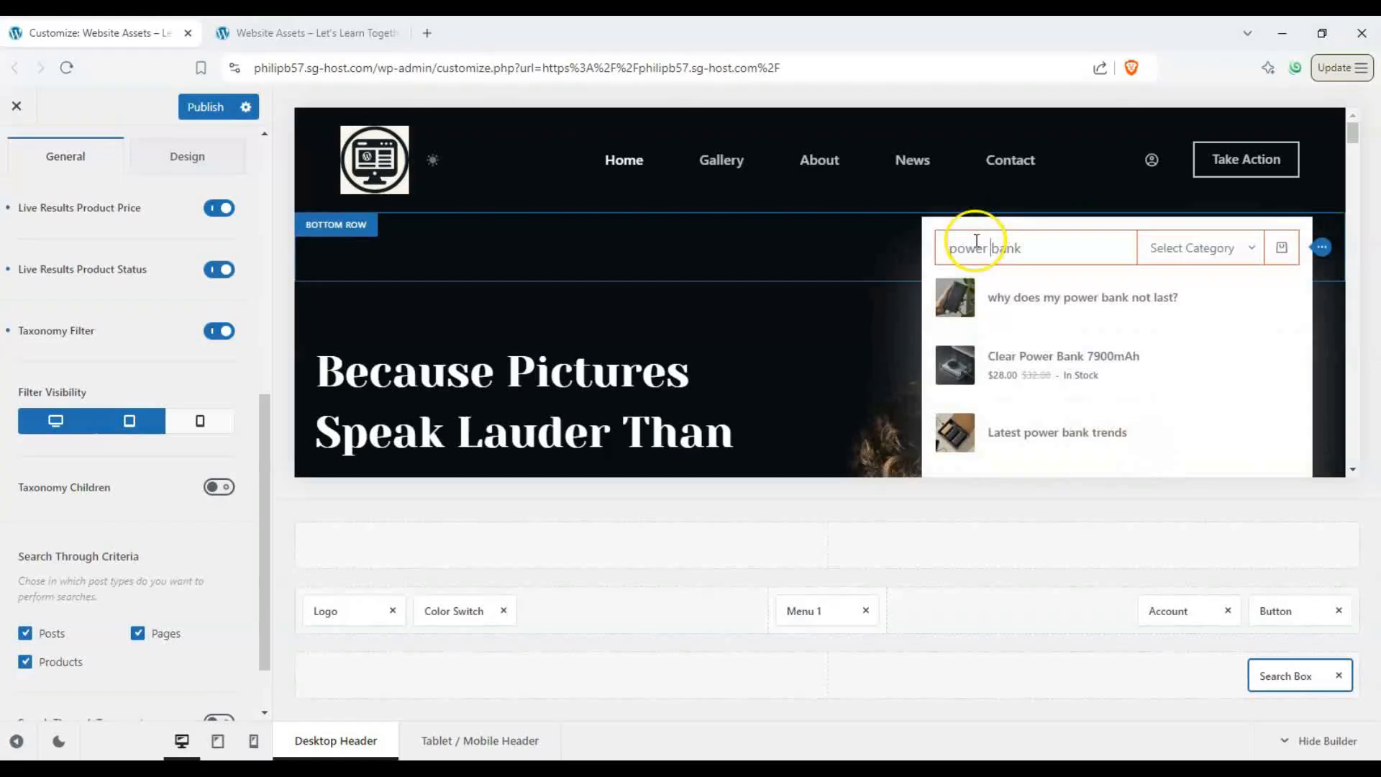
click(1198, 248)
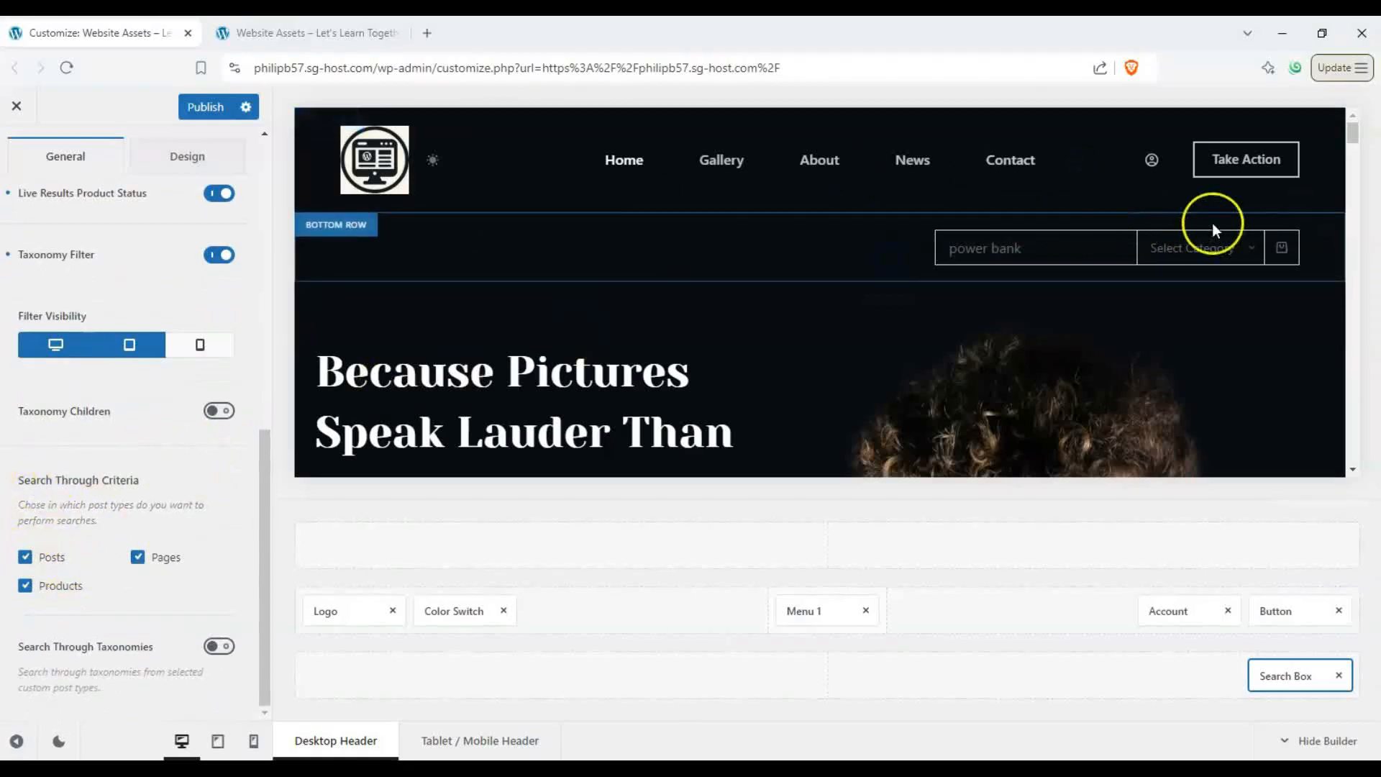
Exclude posts and pages so only products are searched, testing with 'power bank'
click(25, 557)
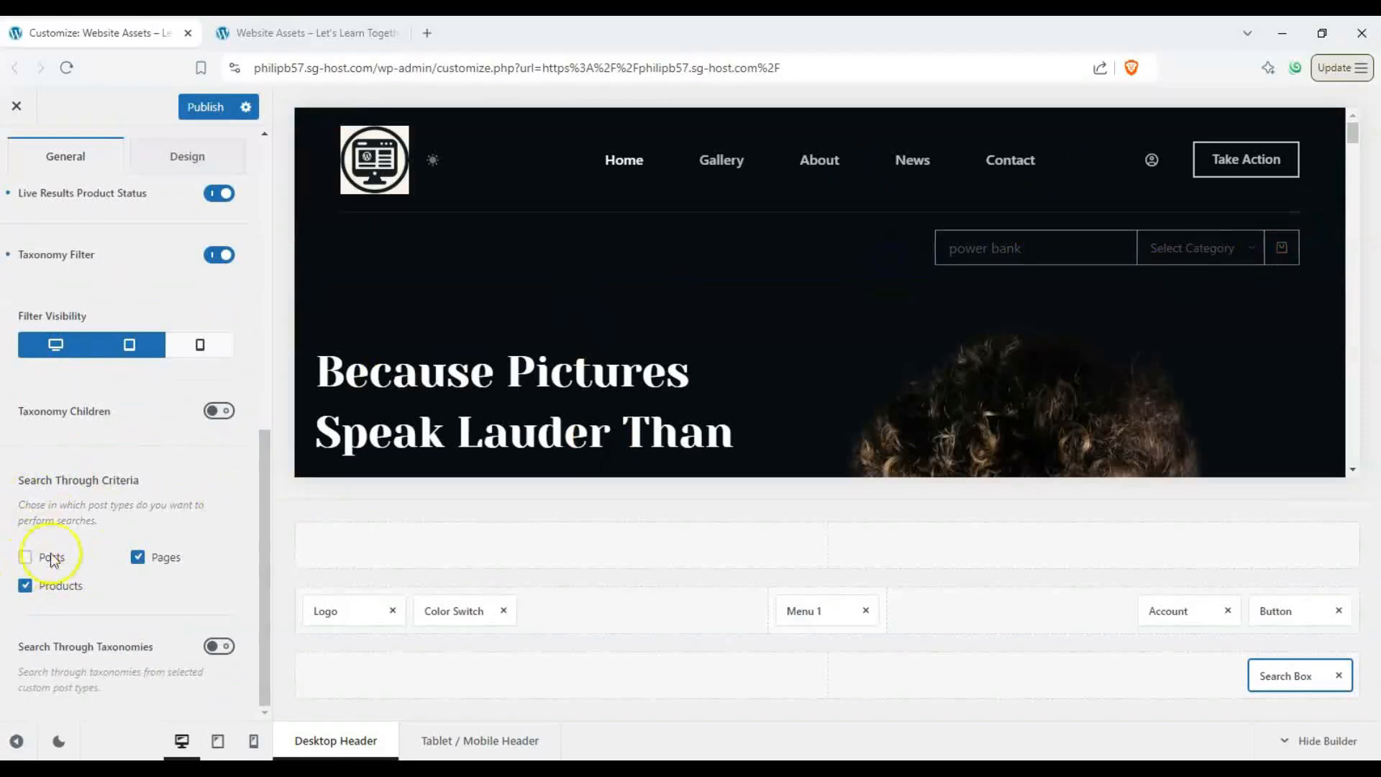
click(138, 557)
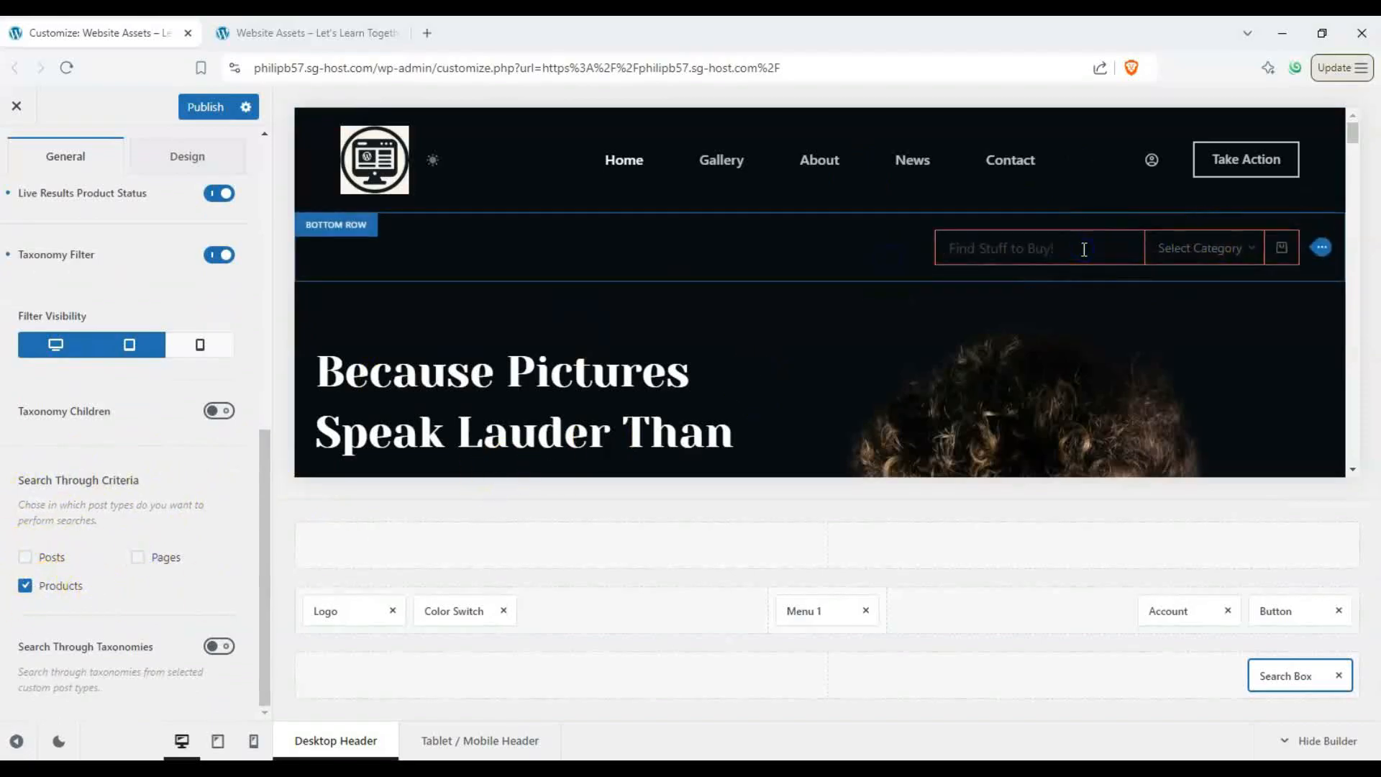
text(power bank)
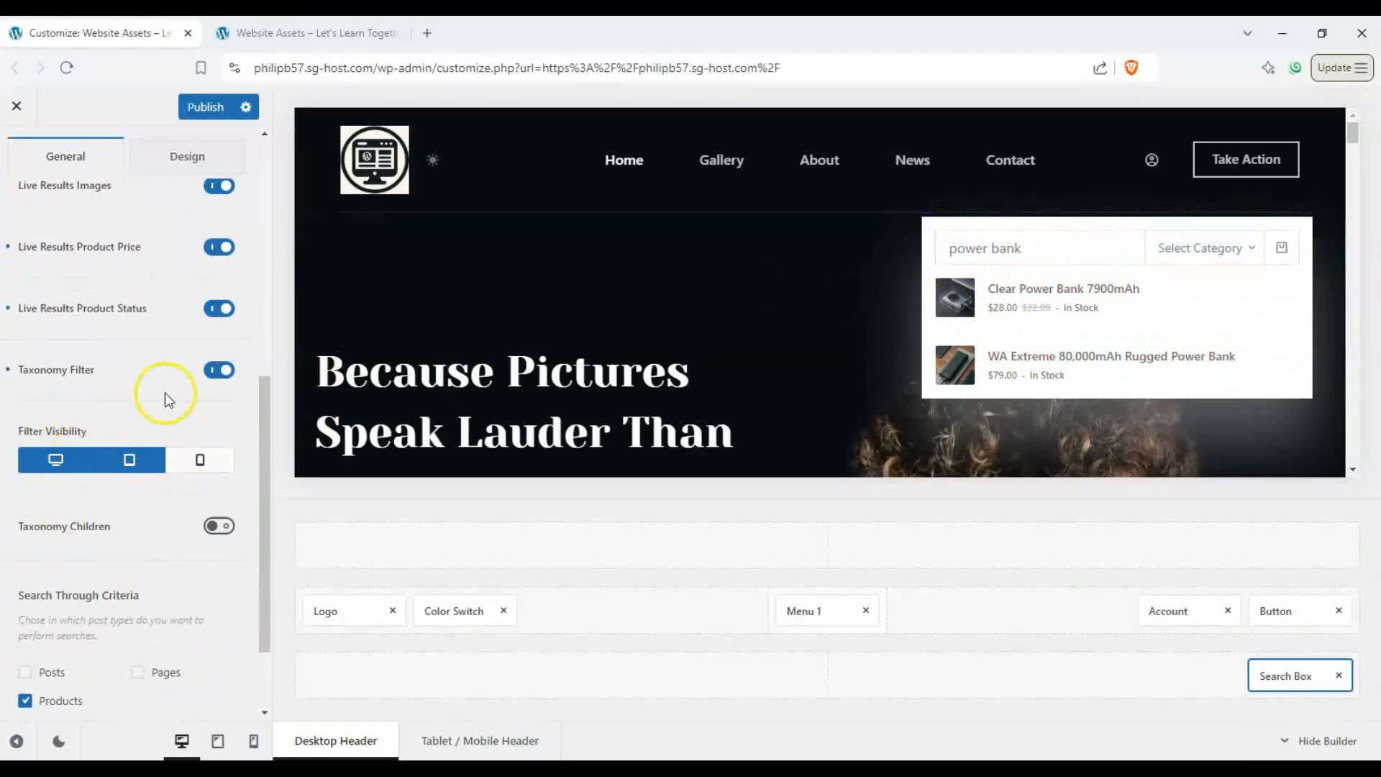
click(187, 156)
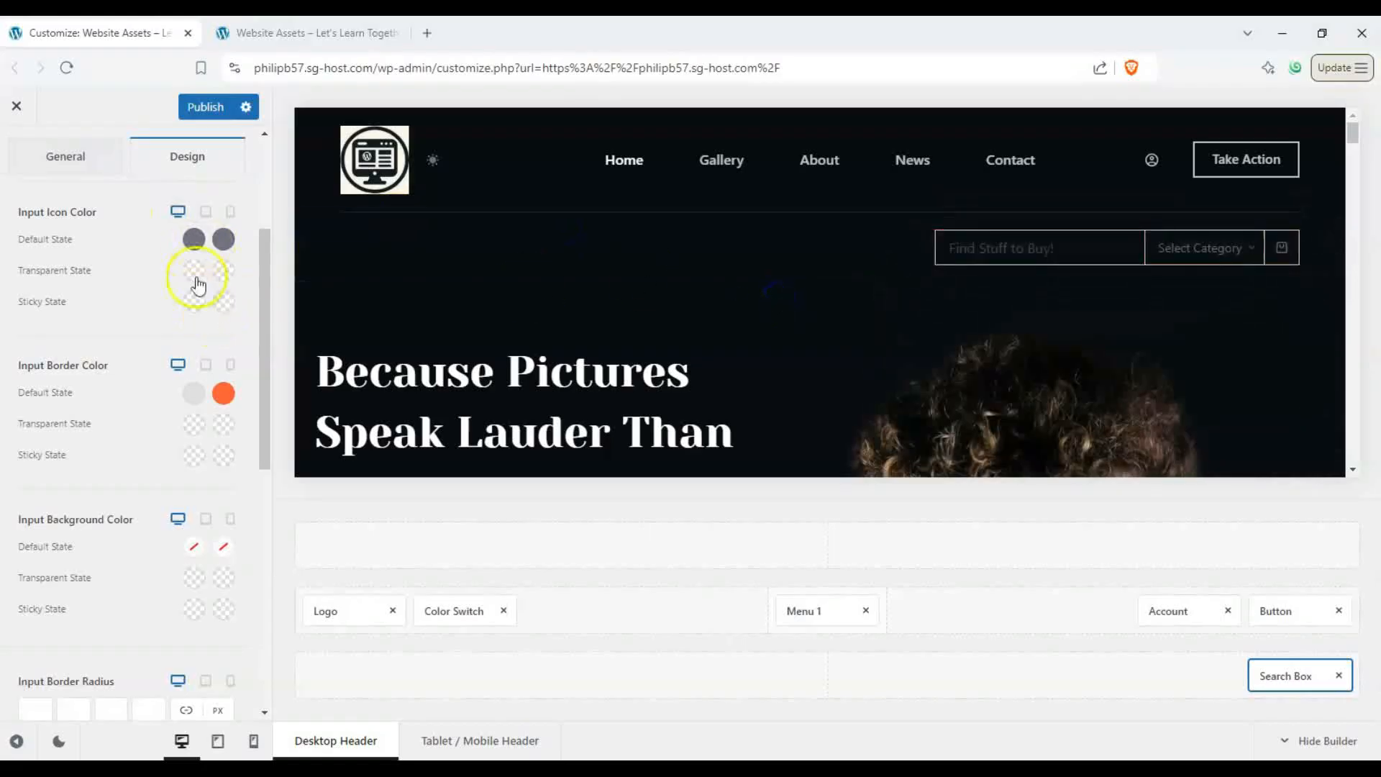
Give the search box a red icon, white input background and 15 px border radius
click(193, 238)
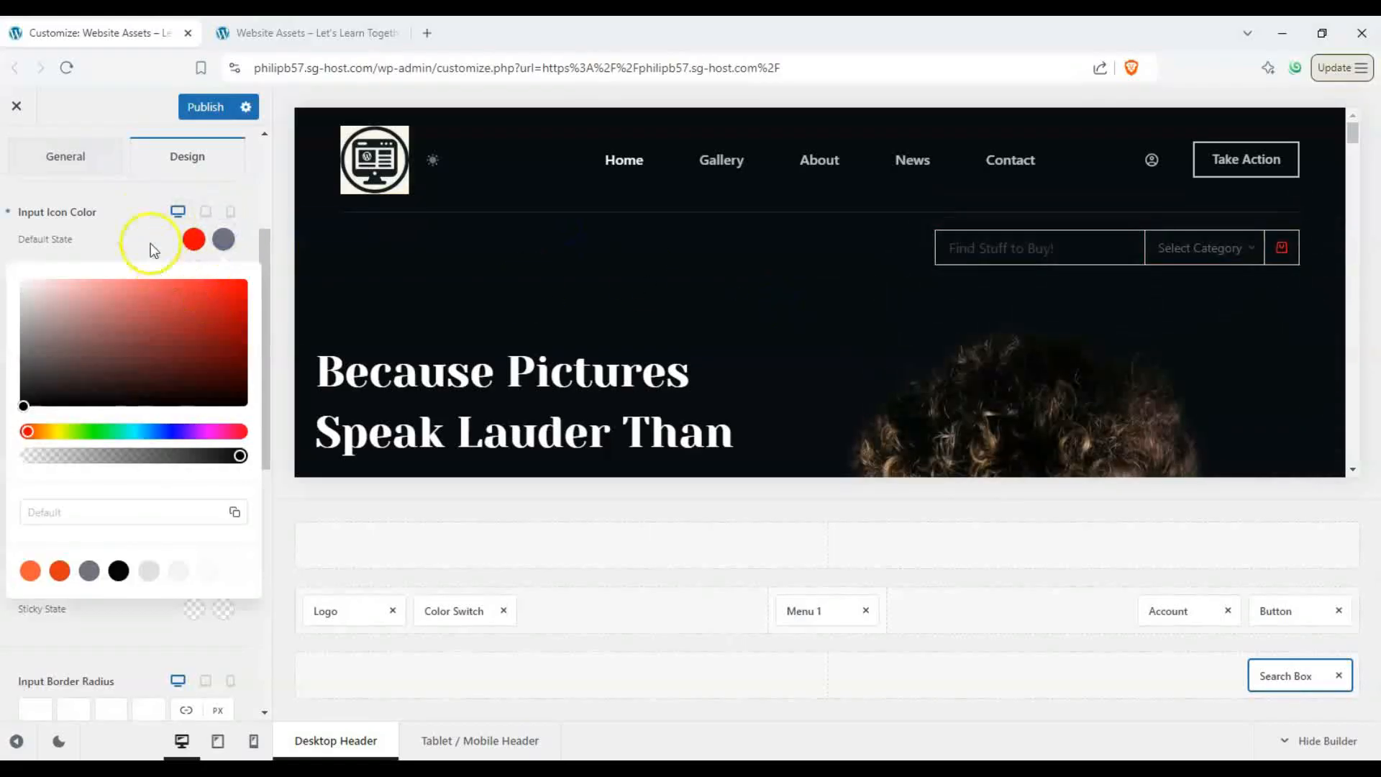
click(193, 239)
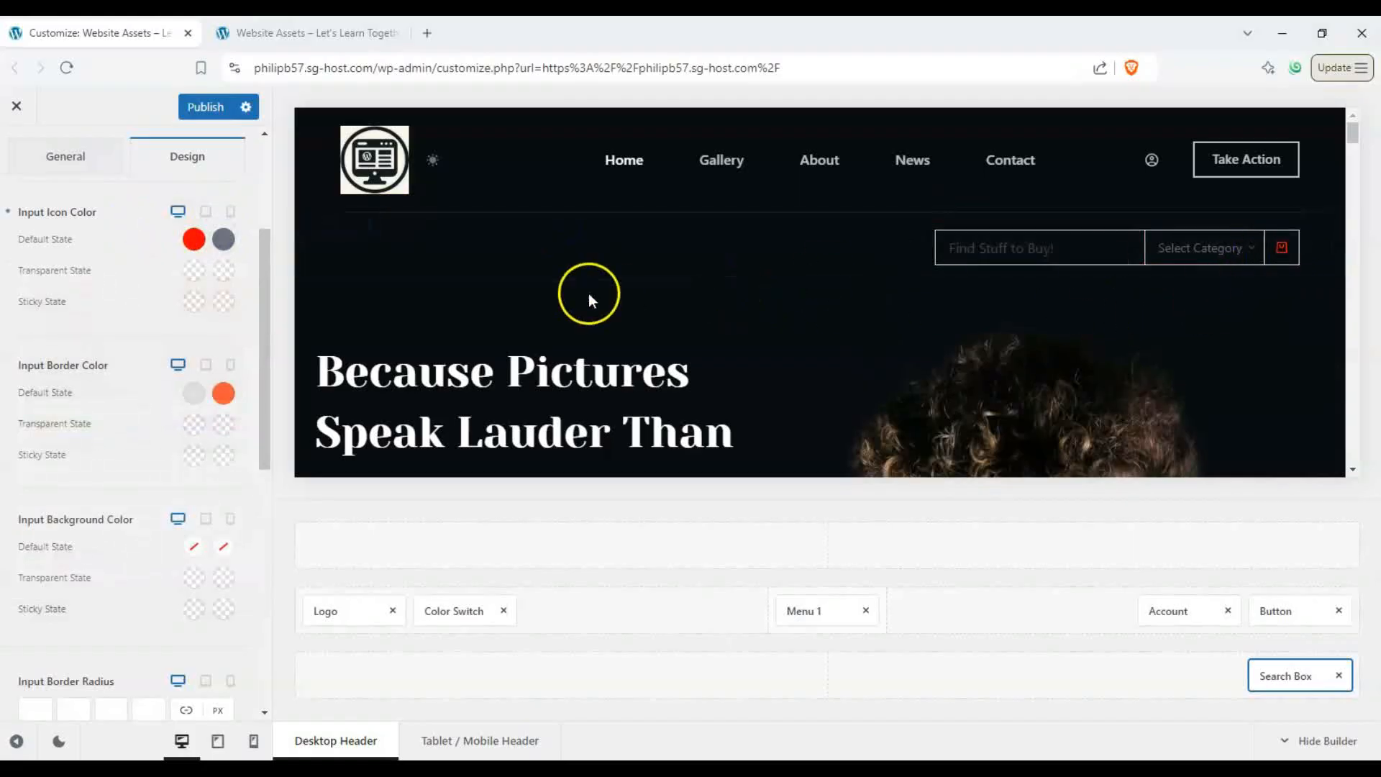
scroll(down, 3)
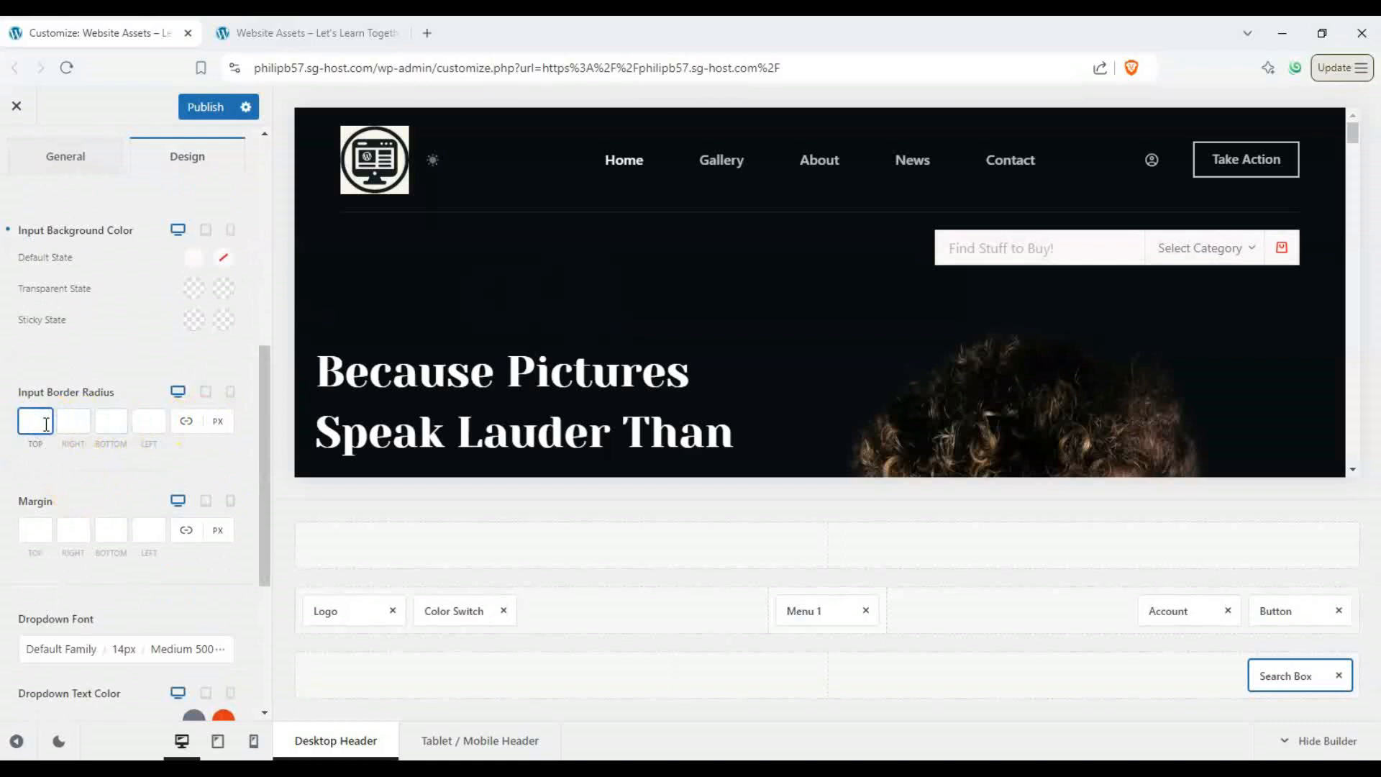
text(15)
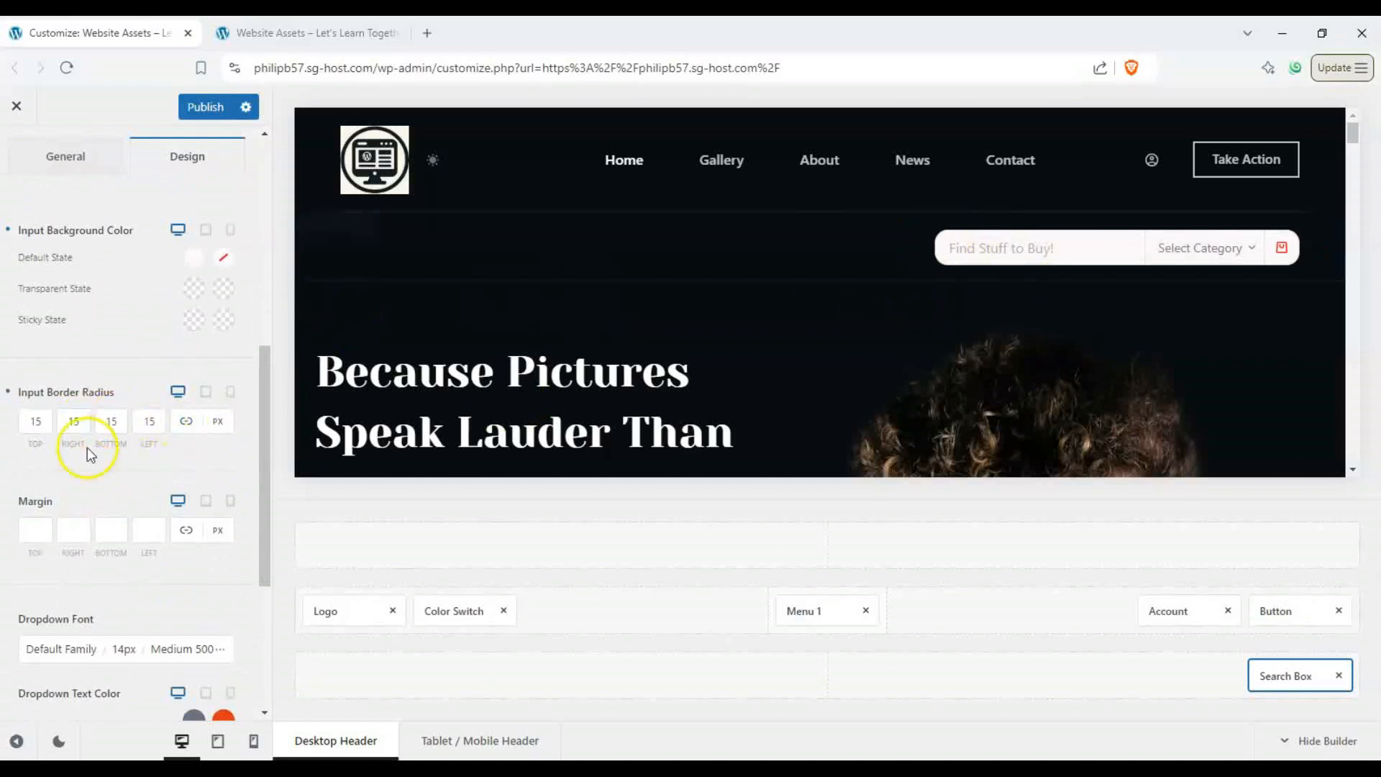
scroll(down, 3)
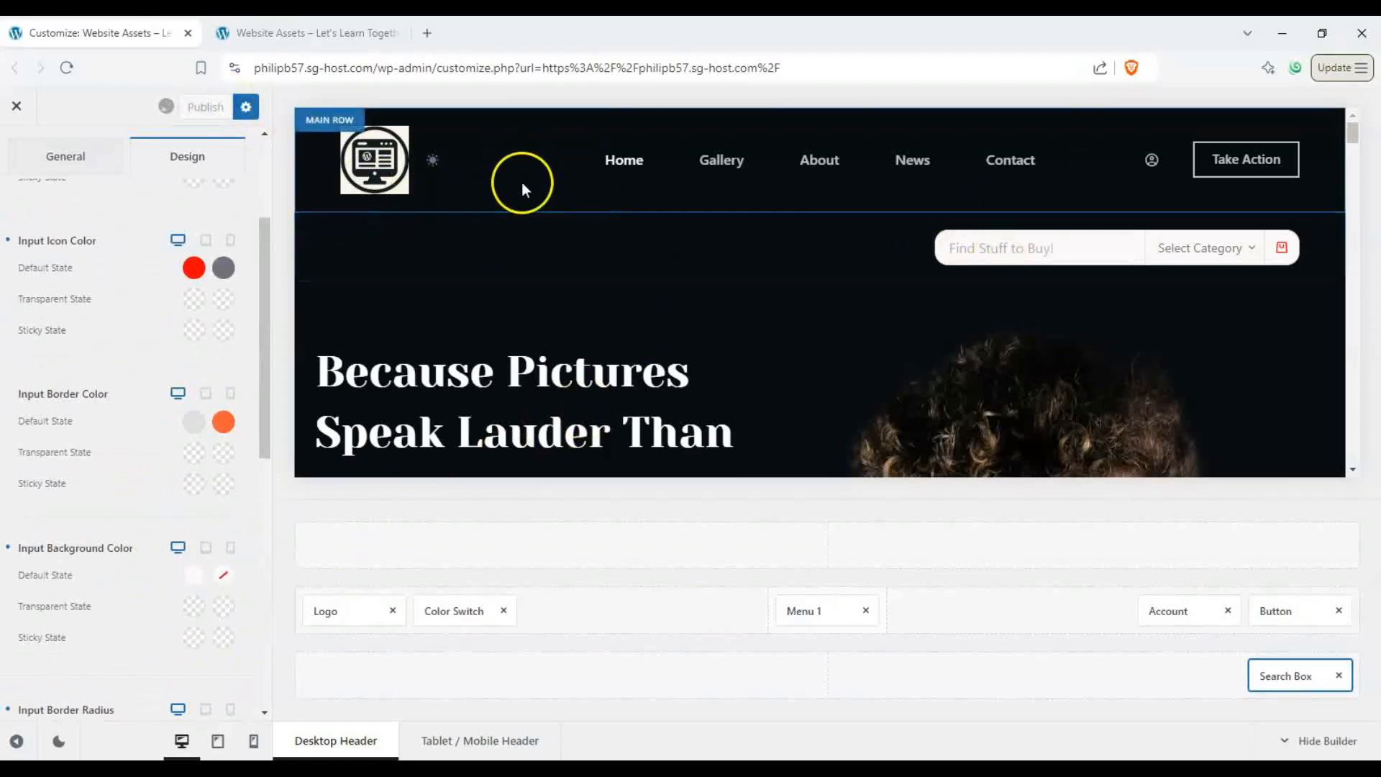
mouse_move(431, 123)
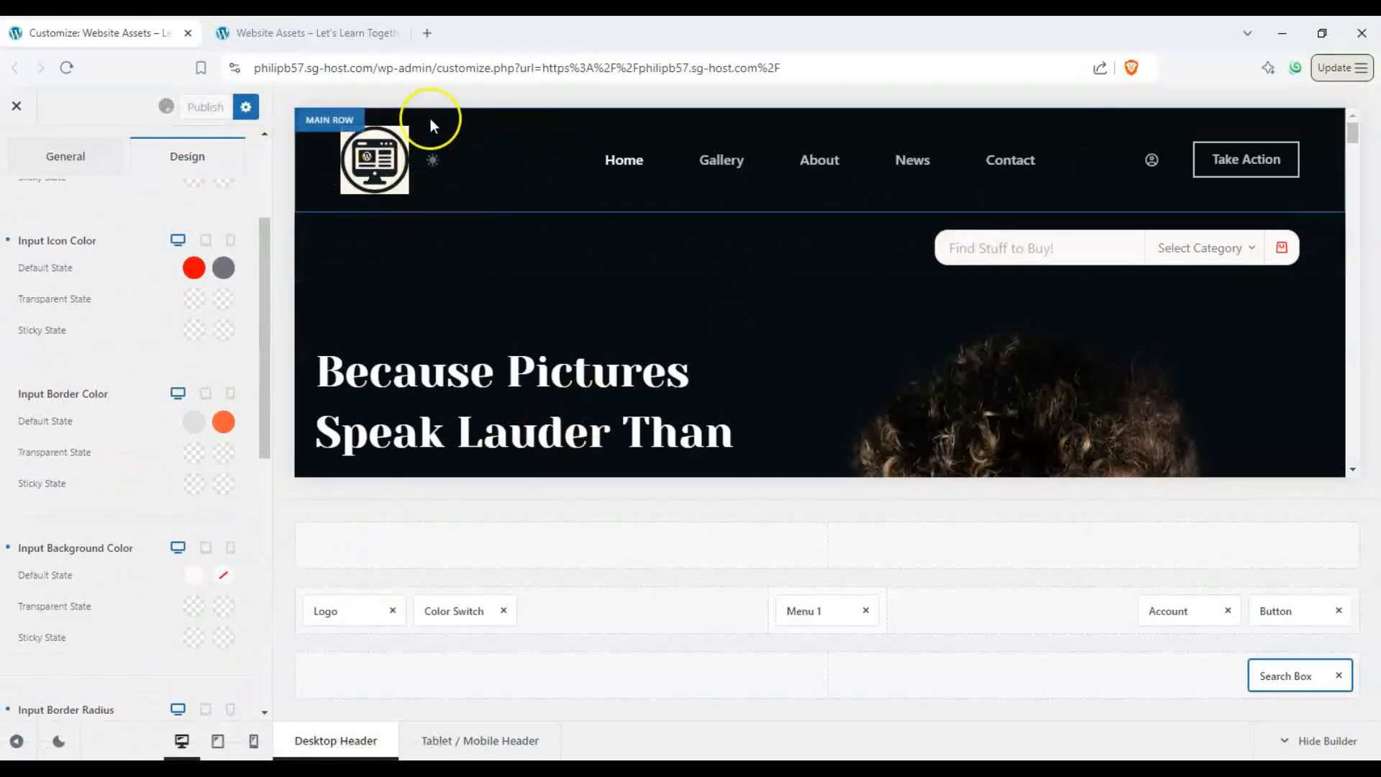
mouse_move(306, 33)
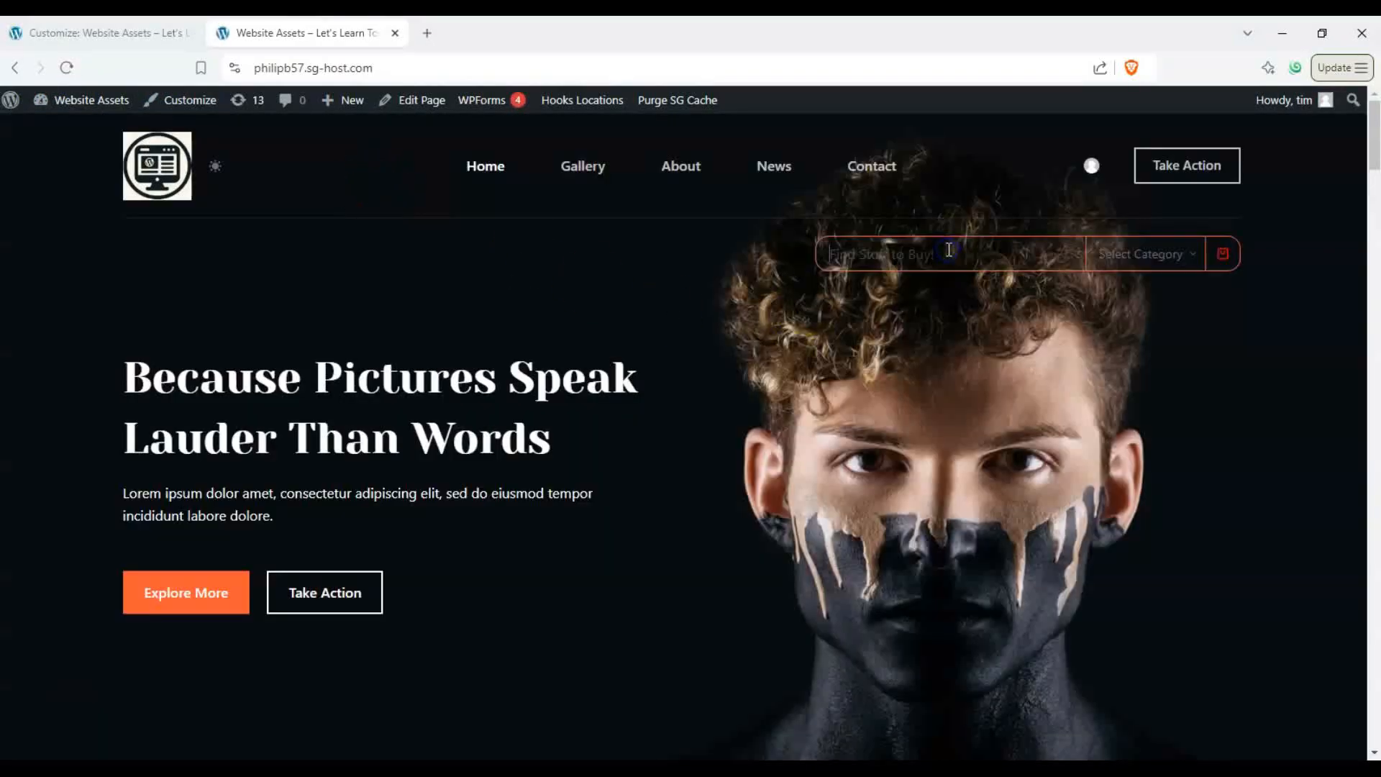
text(smart)
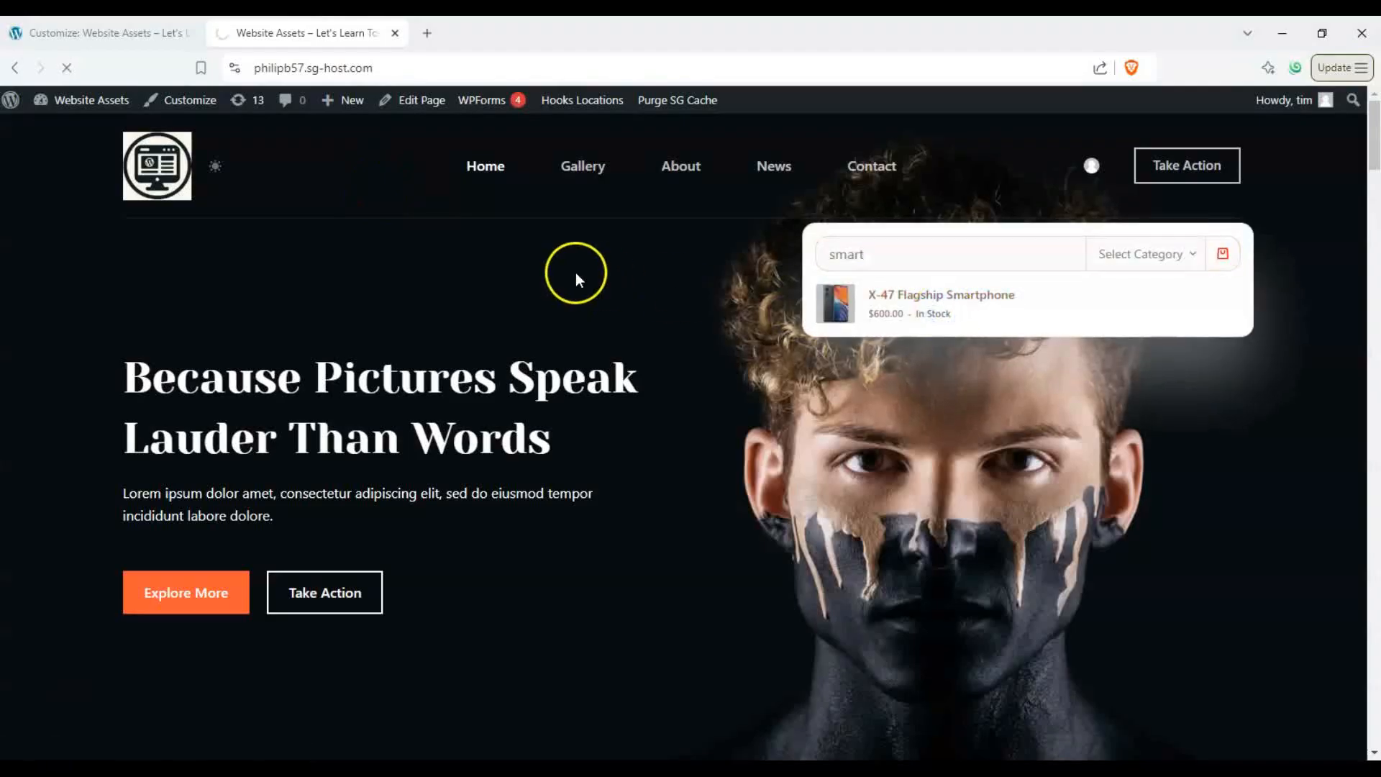
click(941, 304)
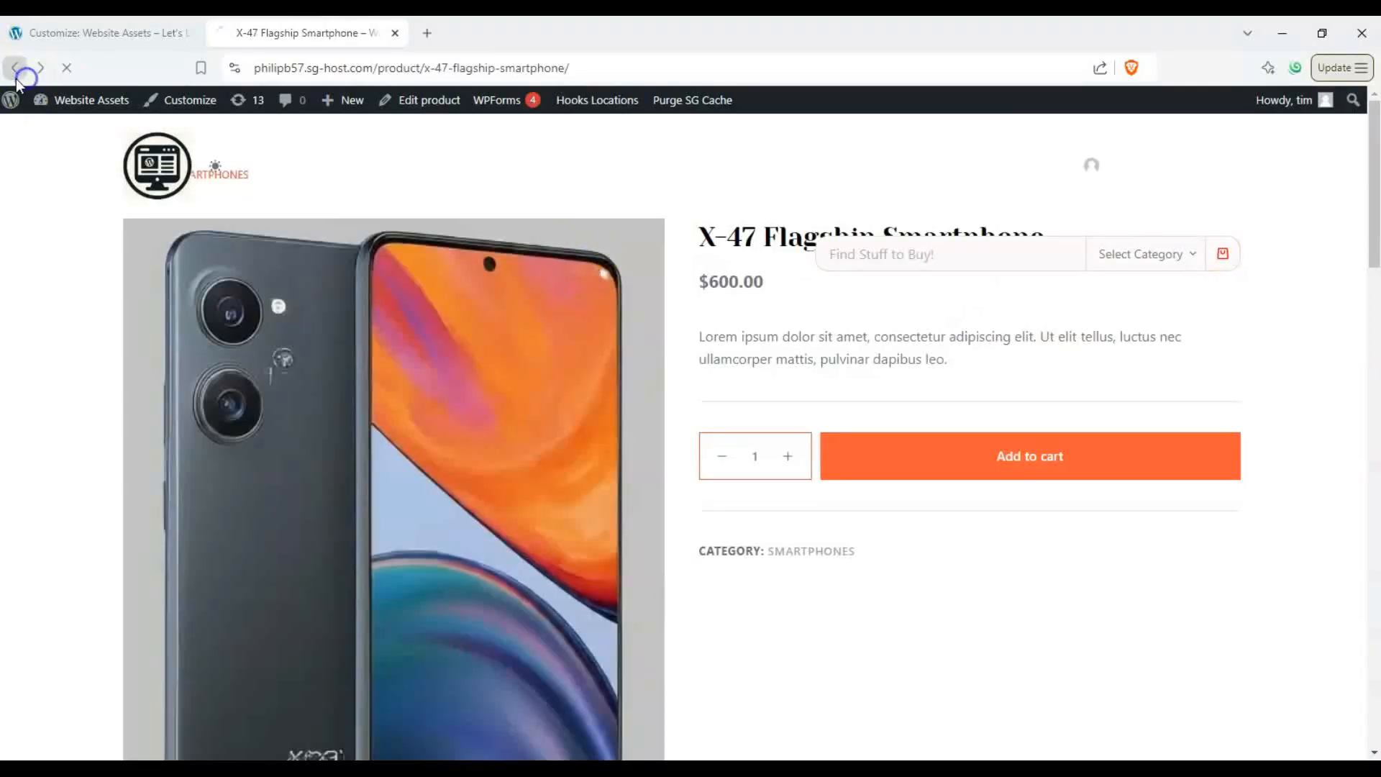
click(16, 67)
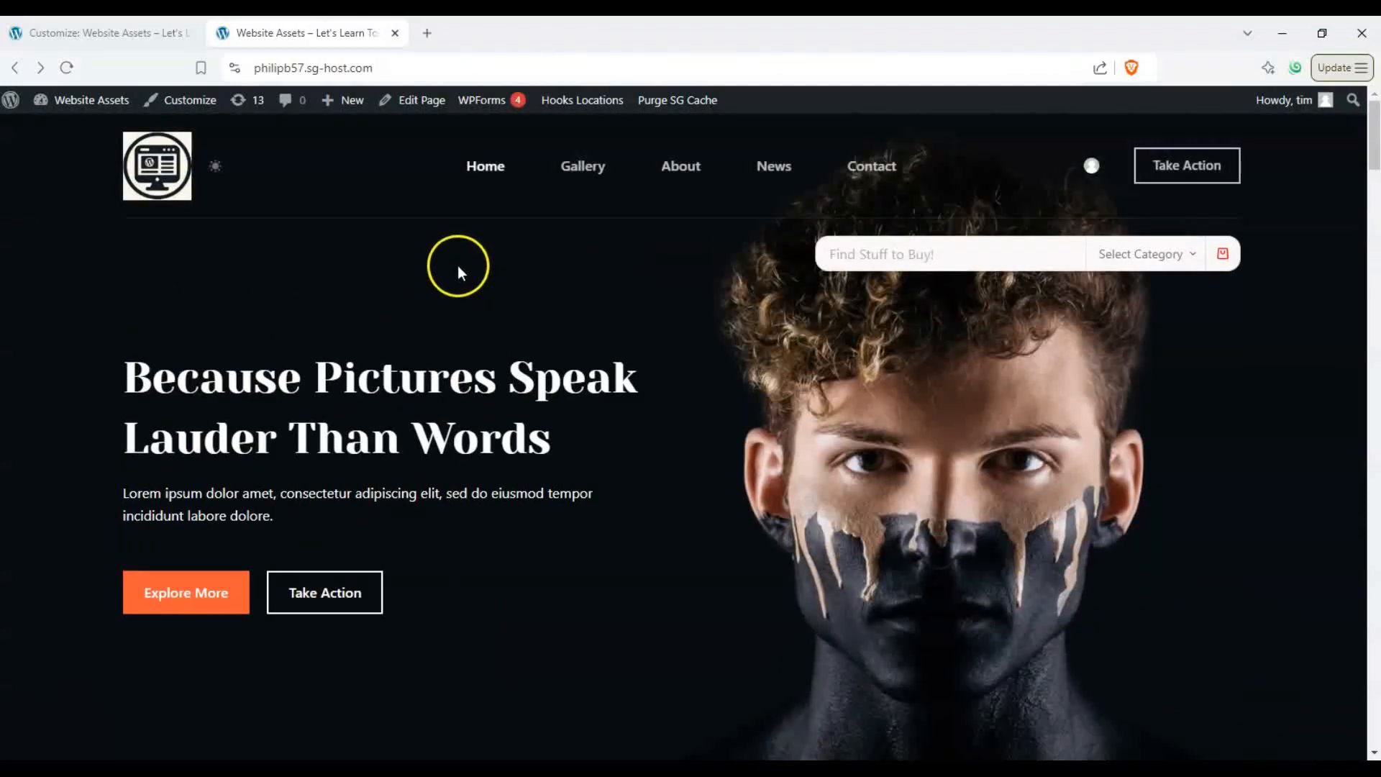
scroll(down, 3)
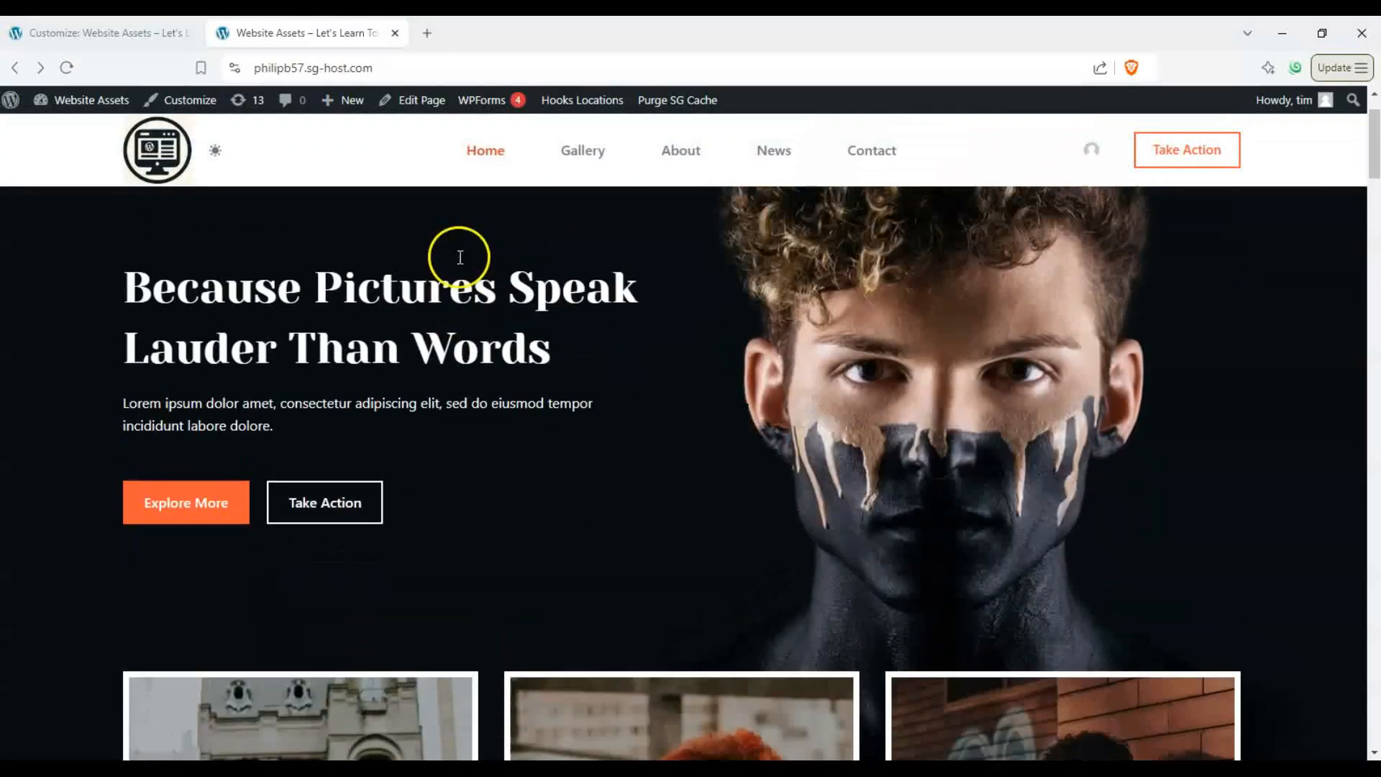